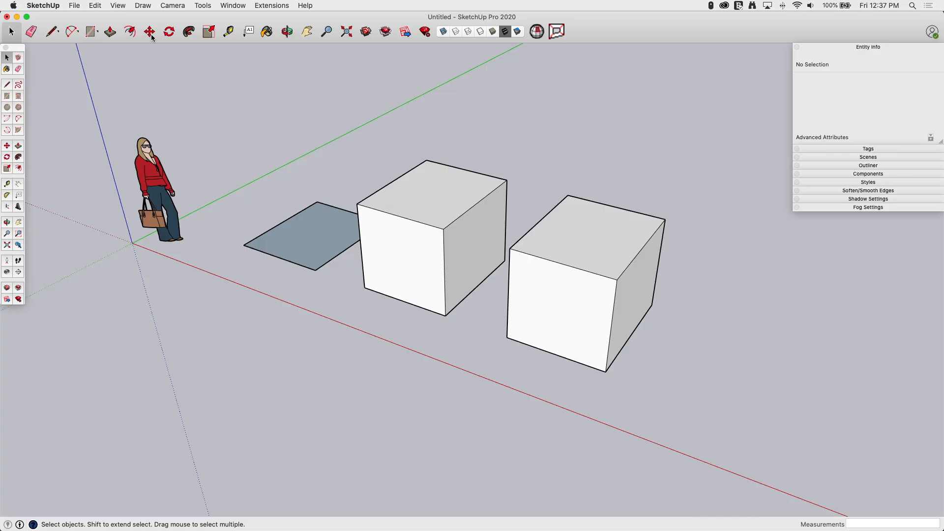
mouse_move(150, 32)
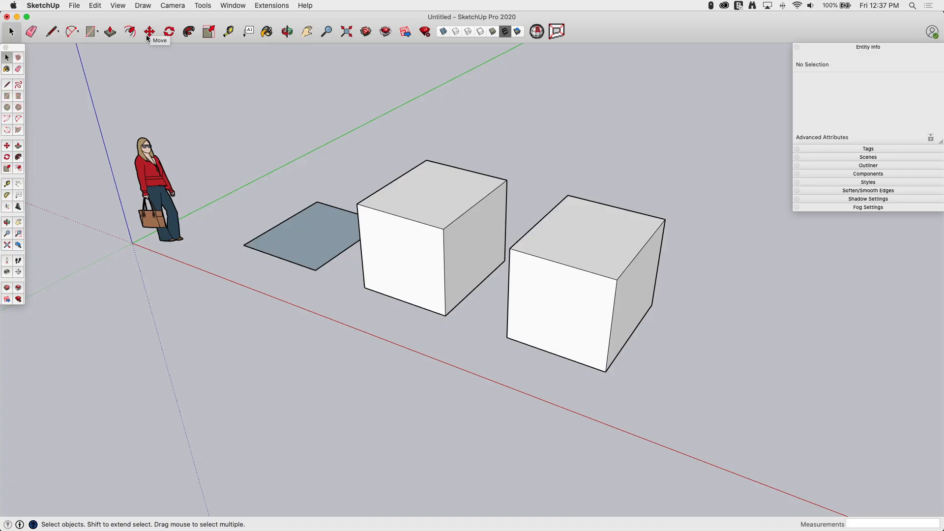
Make the Move tool active, leaving the figure, rectangle and two cubes untouched
click(149, 31)
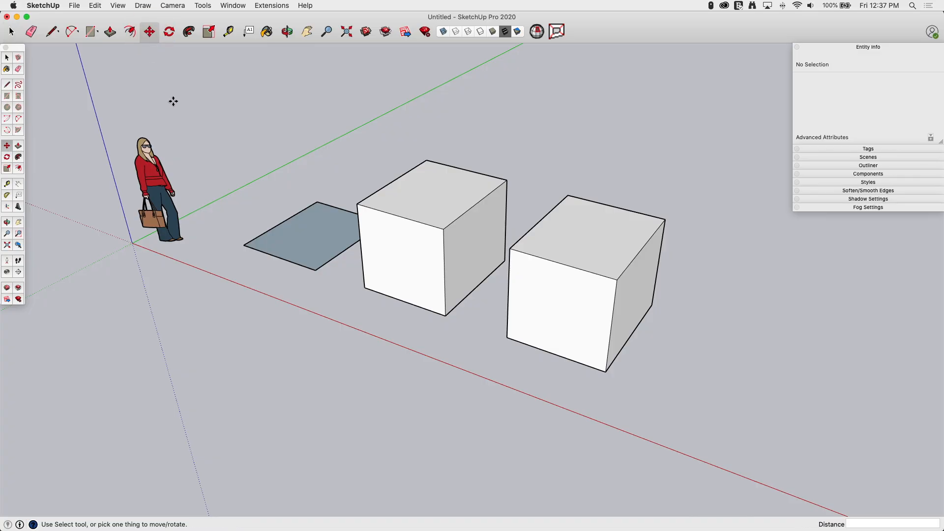
mouse_move(224, 105)
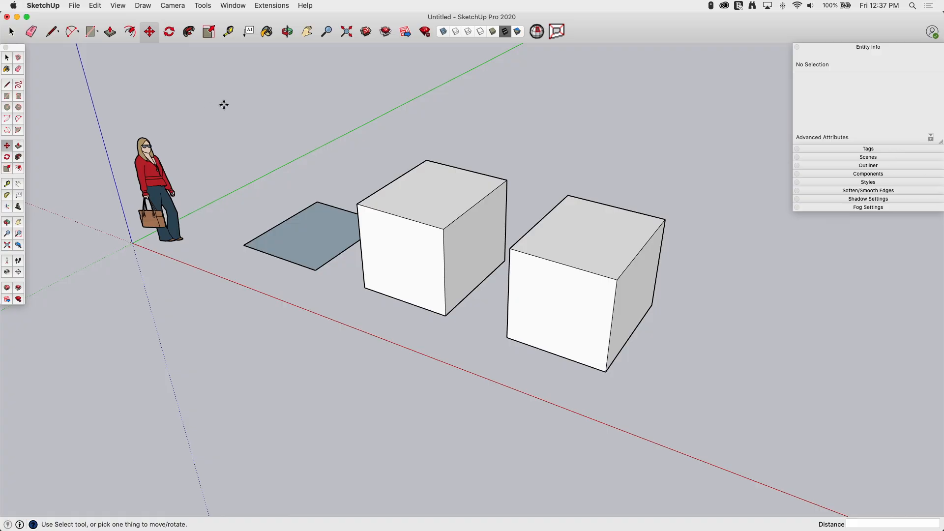
mouse_move(187, 85)
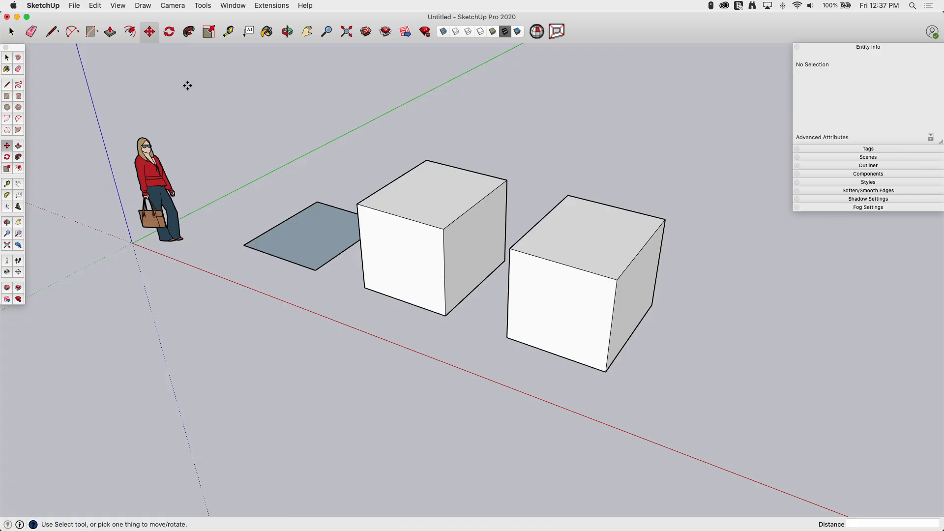
mouse_move(47, 93)
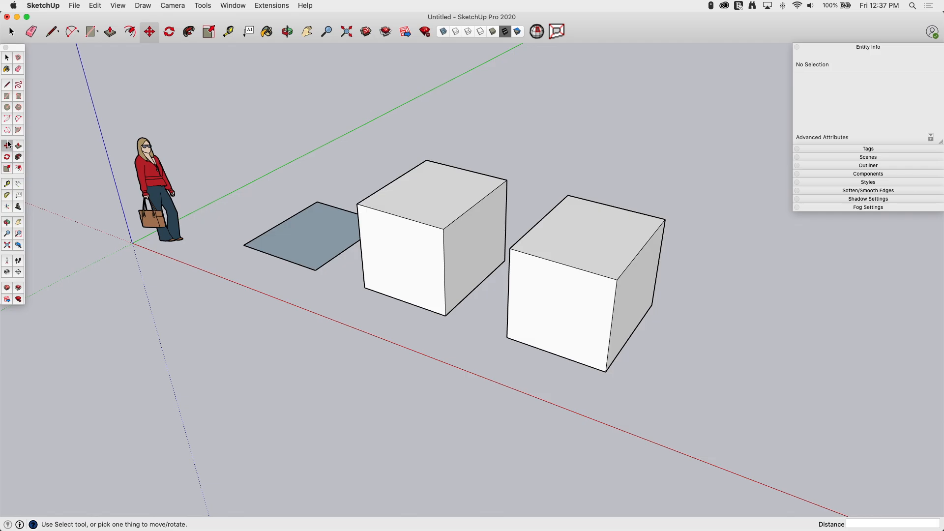
mouse_move(18, 137)
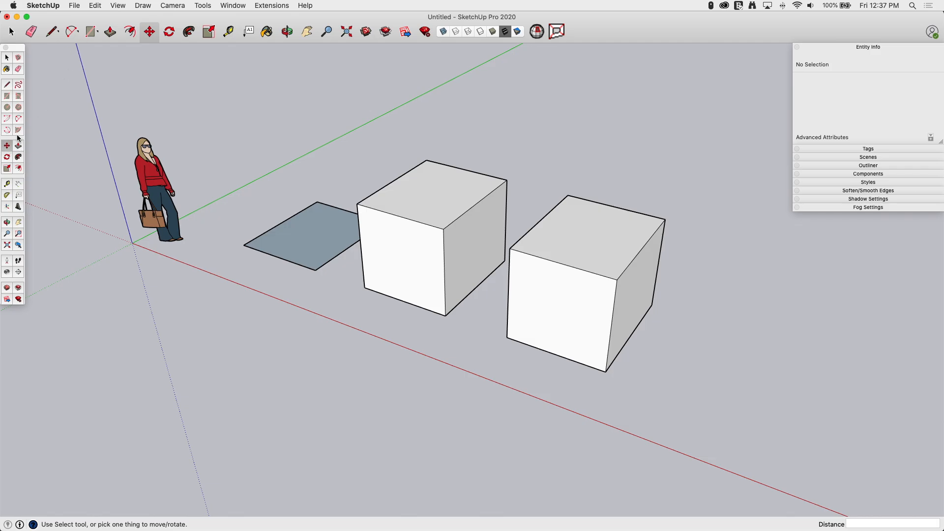
click(118, 6)
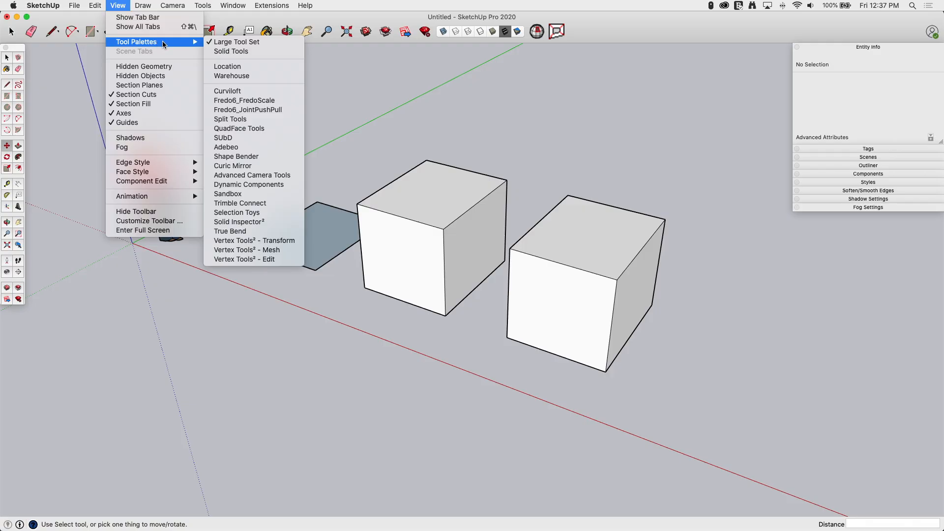
mouse_move(267, 22)
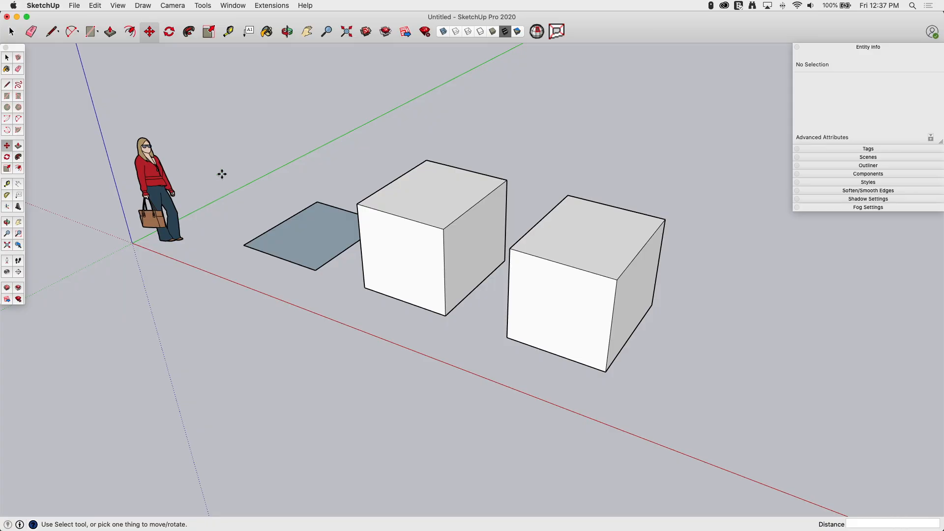
mouse_move(227, 172)
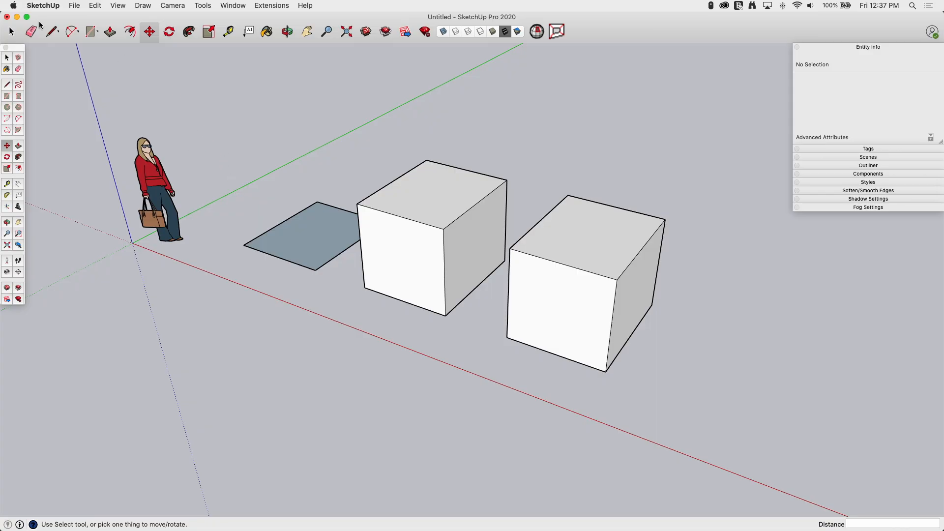
mouse_move(562, 144)
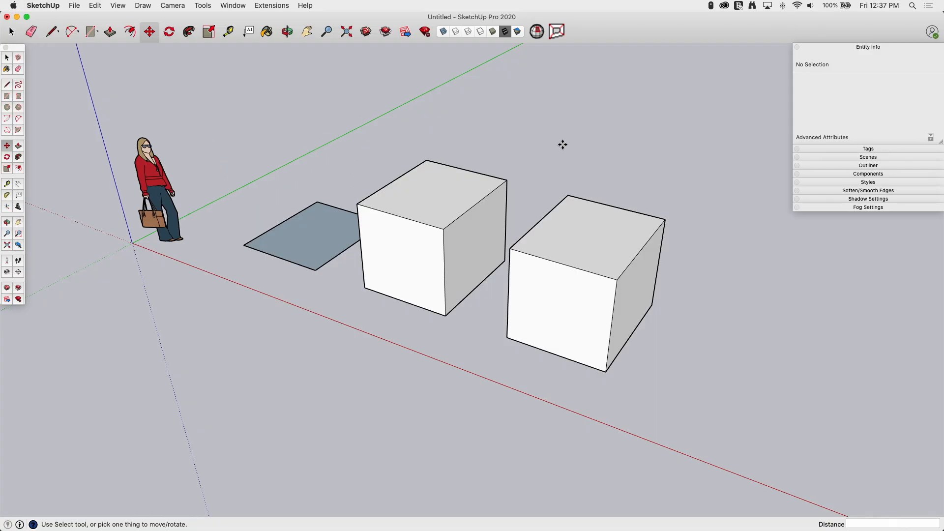
mouse_move(219, 195)
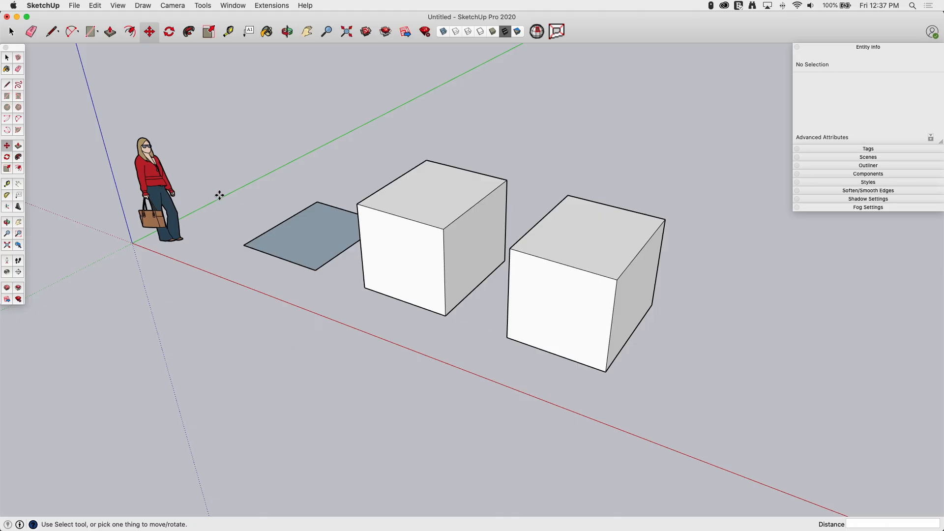
mouse_move(271, 214)
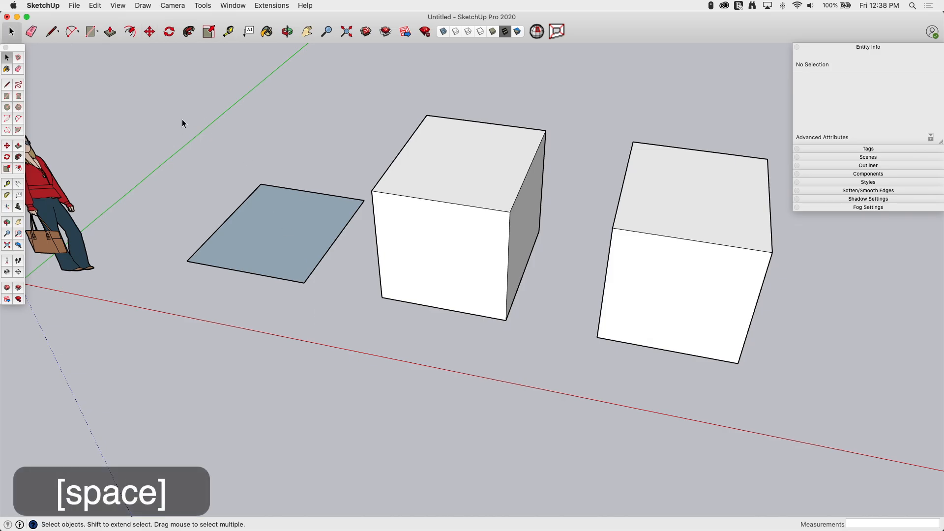
Inspect the grey rectangle face and the left cube's front face in Entity Info
click(265, 229)
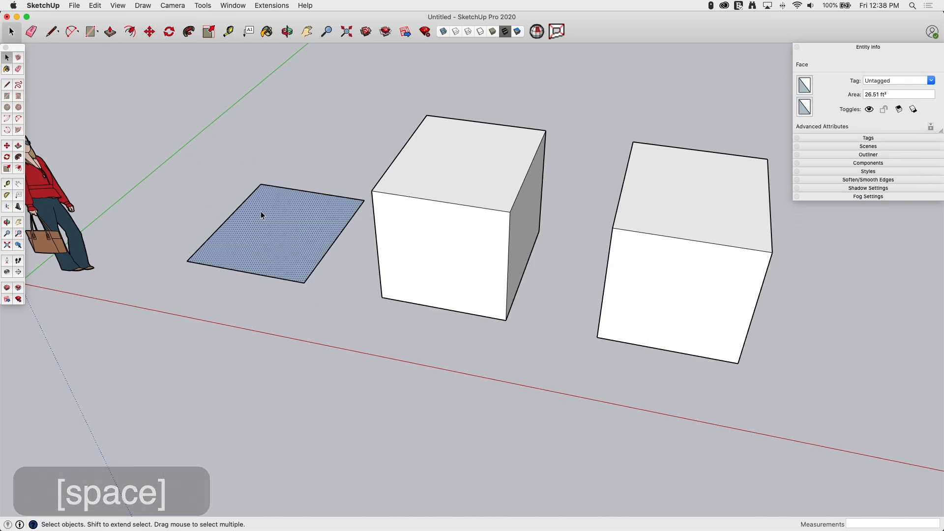
mouse_move(416, 245)
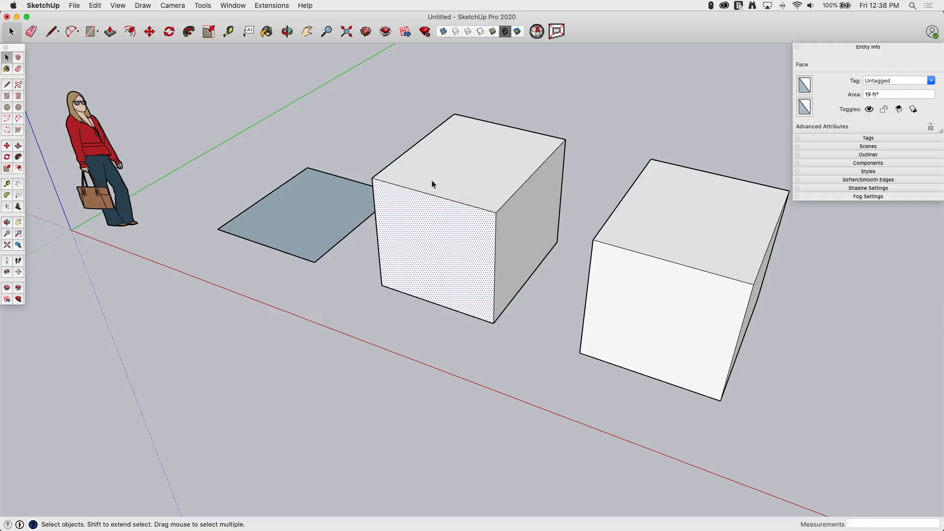
click(661, 313)
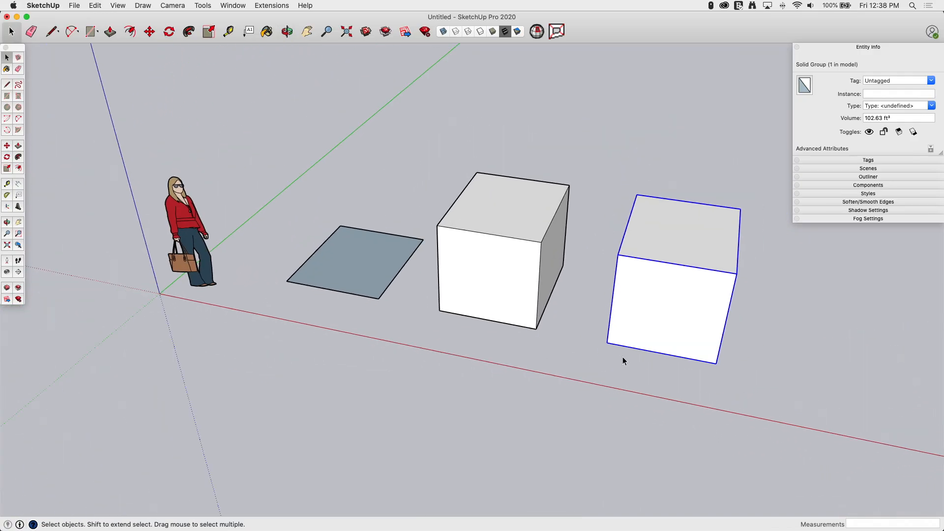
mouse_move(308, 237)
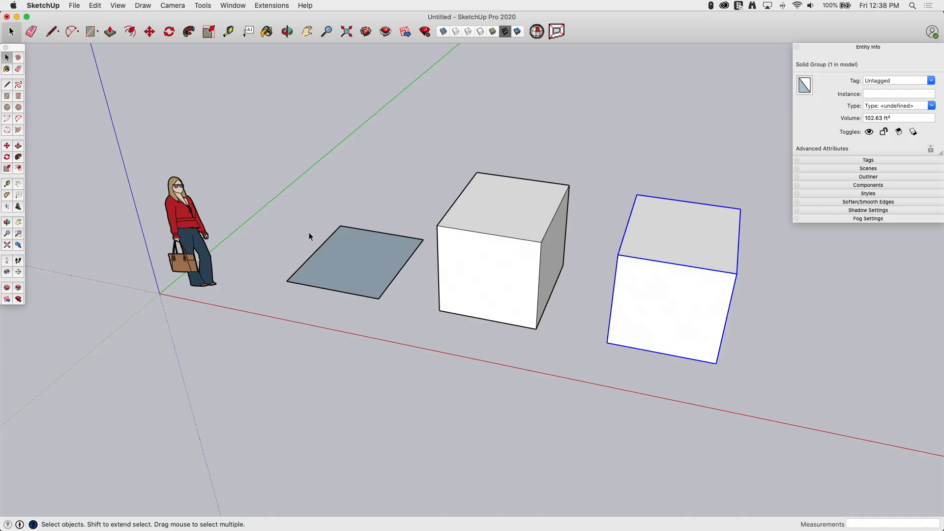
mouse_move(284, 253)
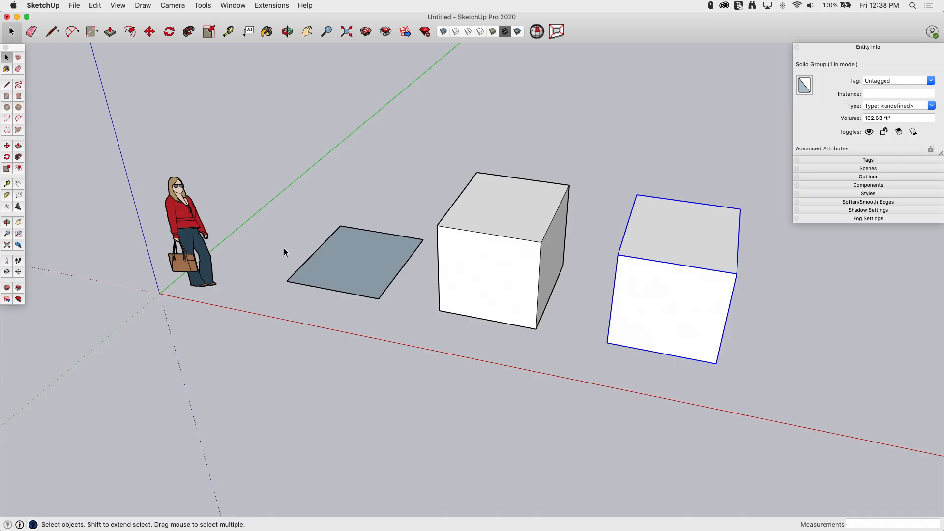
mouse_move(318, 268)
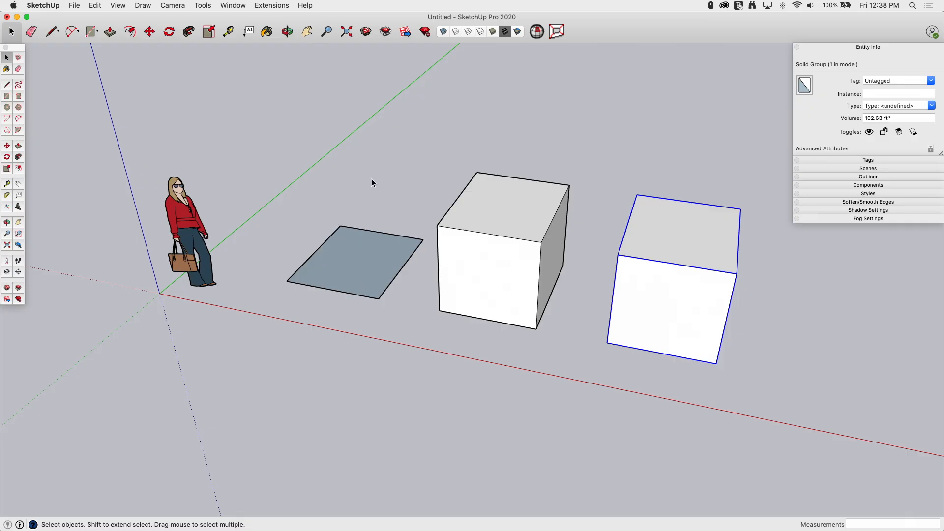
click(355, 265)
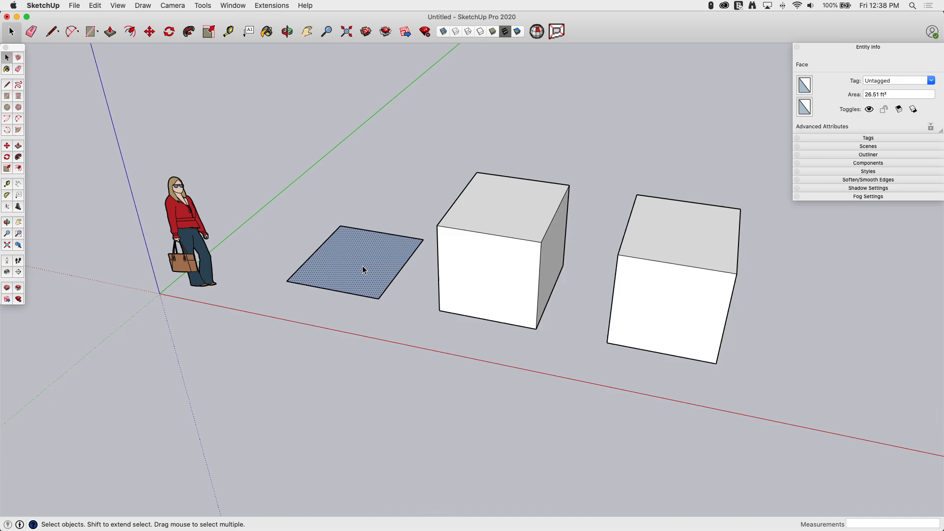
click(148, 32)
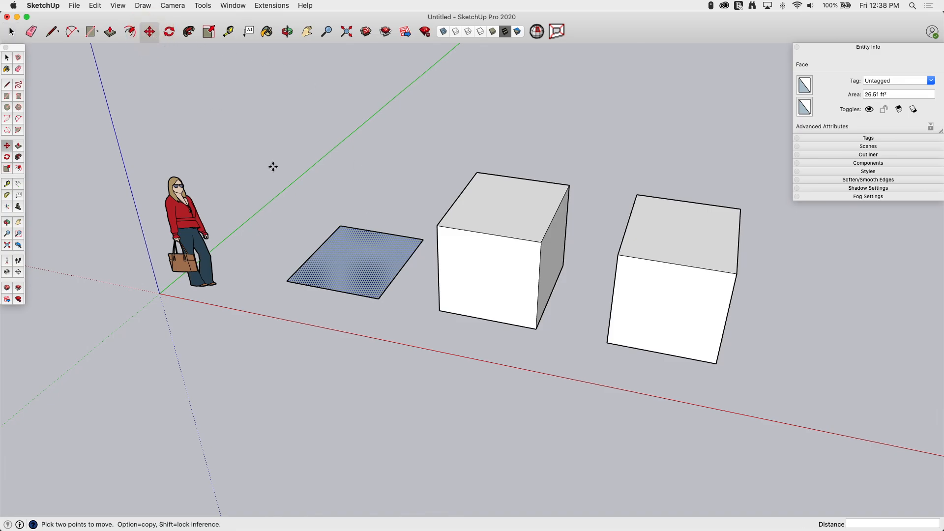
mouse_move(278, 162)
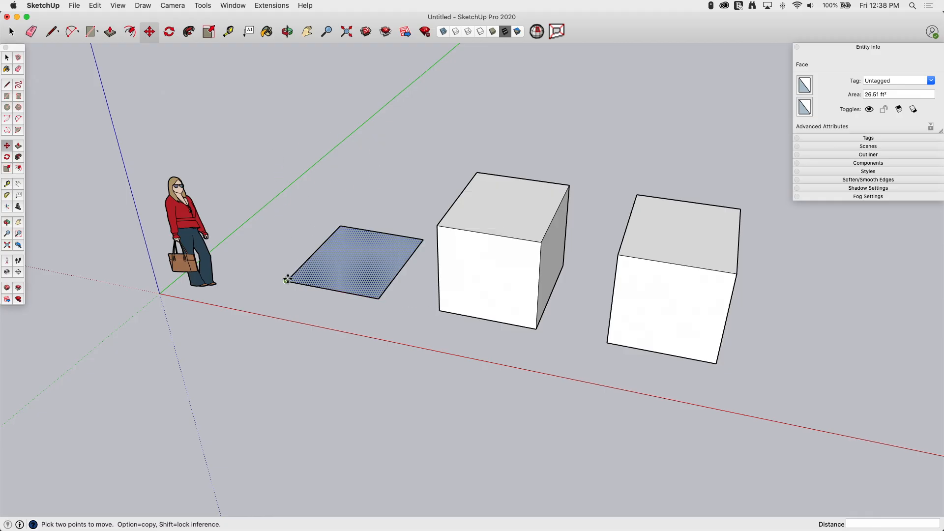
drag(286, 279, 307, 269)
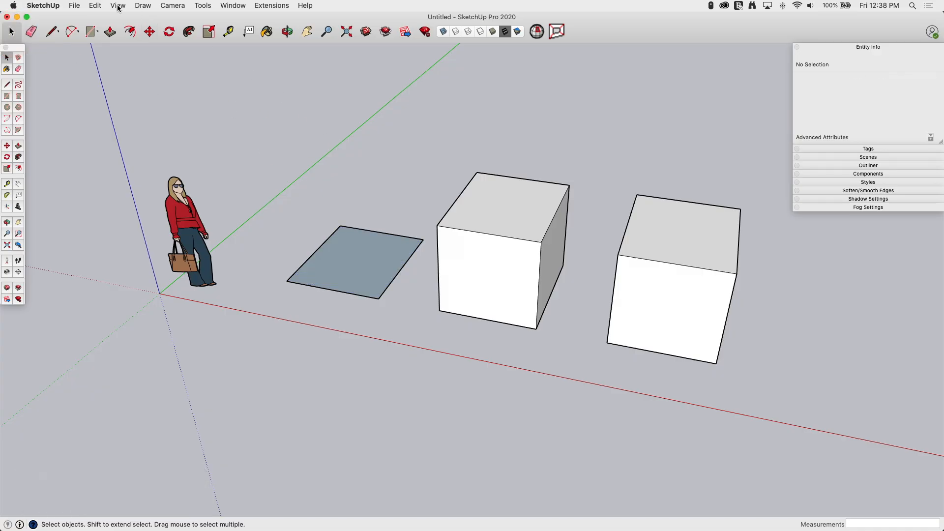
click(148, 31)
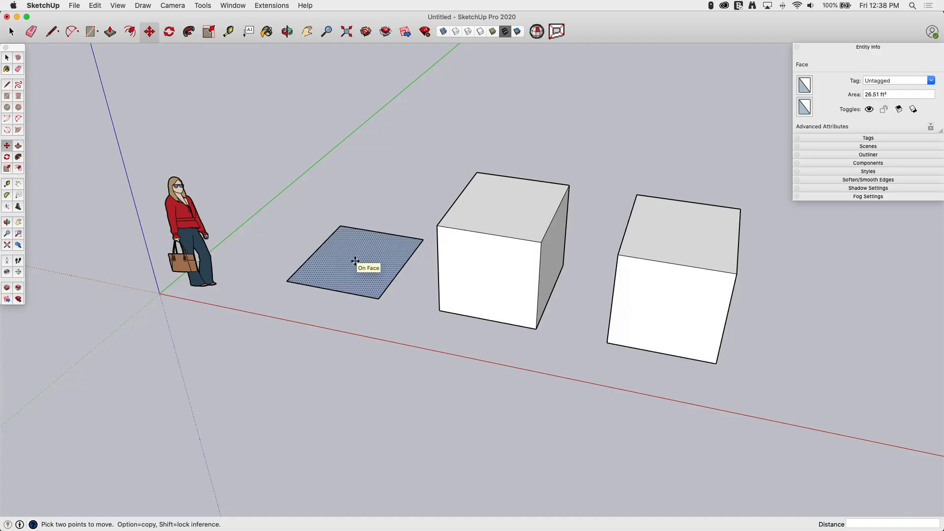
drag(353, 261, 299, 72)
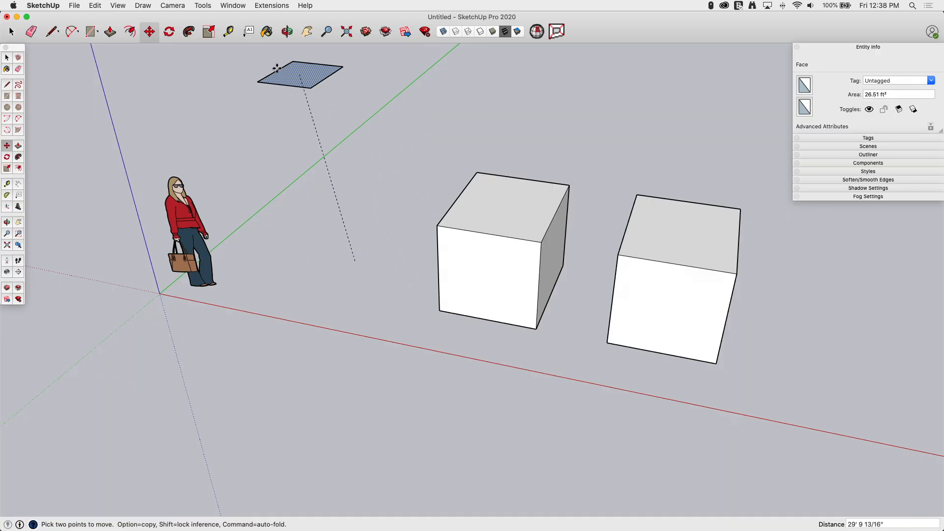
drag(299, 71, 342, 248)
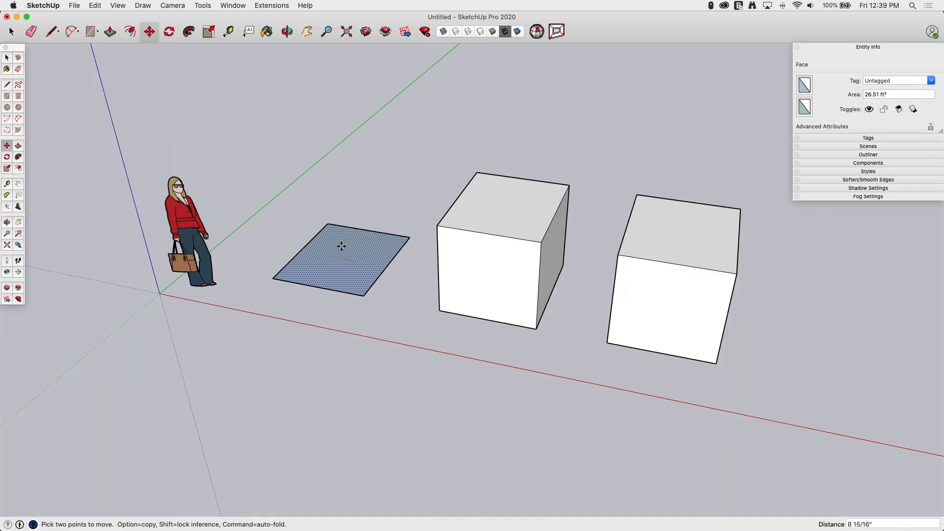
drag(342, 247, 350, 263)
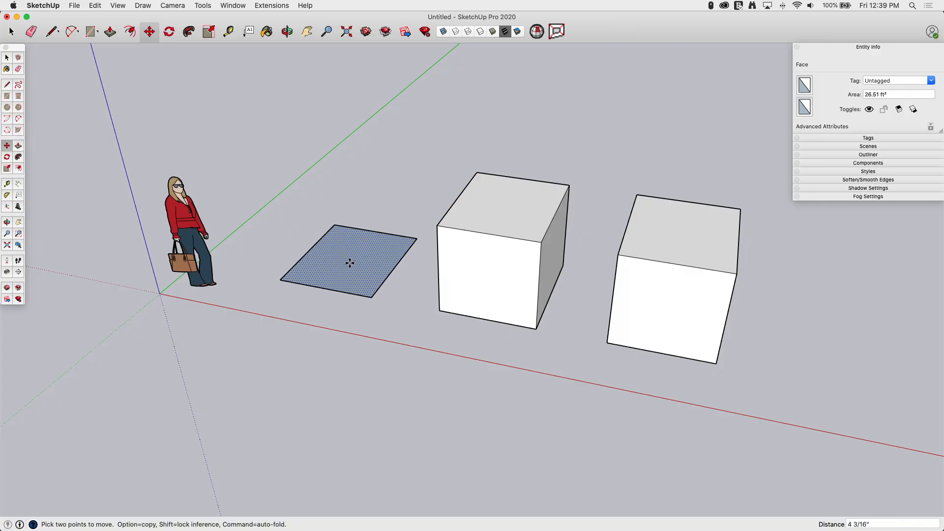
drag(349, 264, 332, 197)
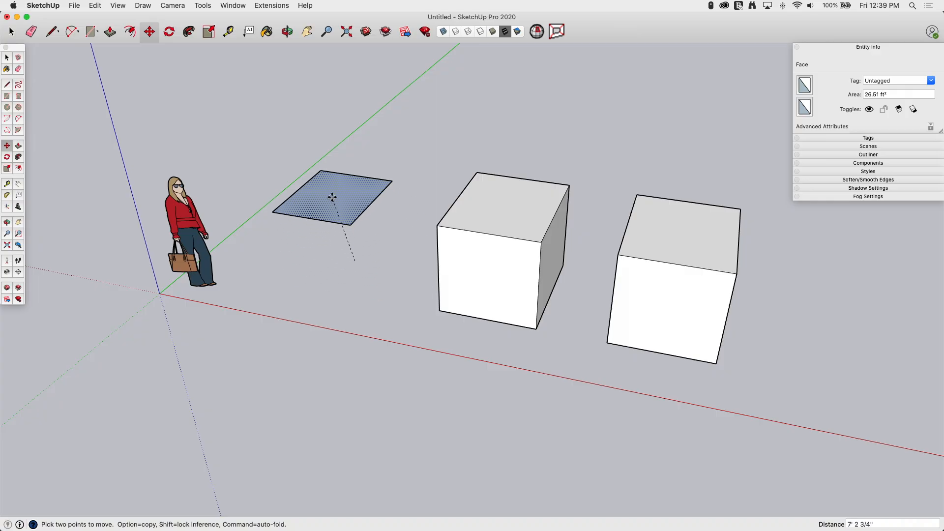
drag(332, 198, 355, 264)
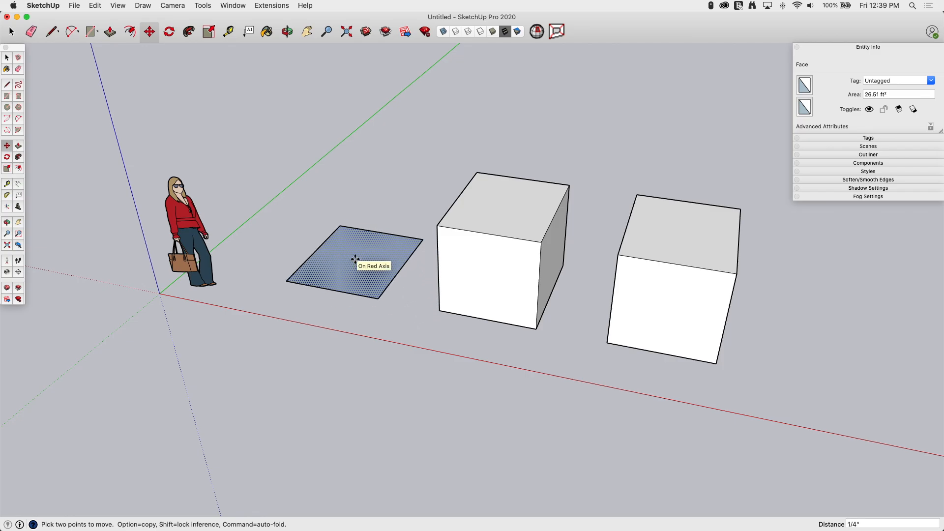
key(Escape)
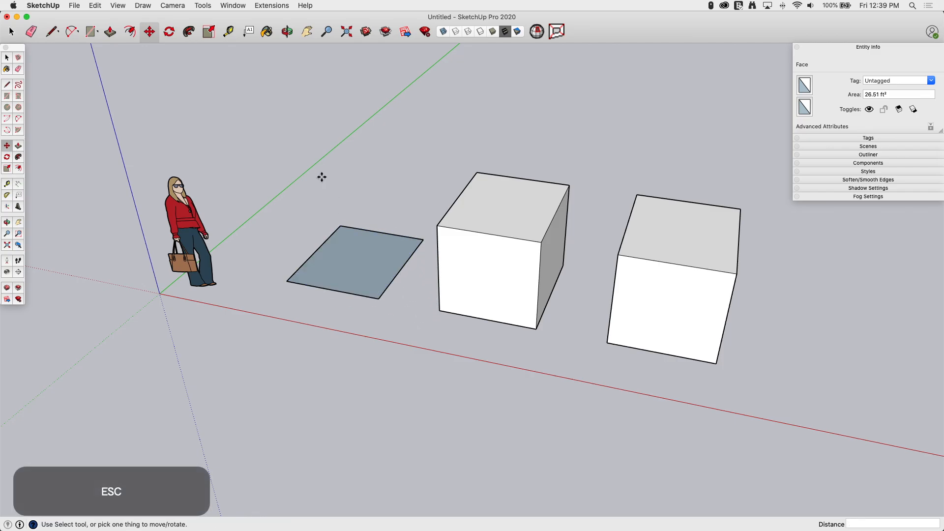
click(275, 200)
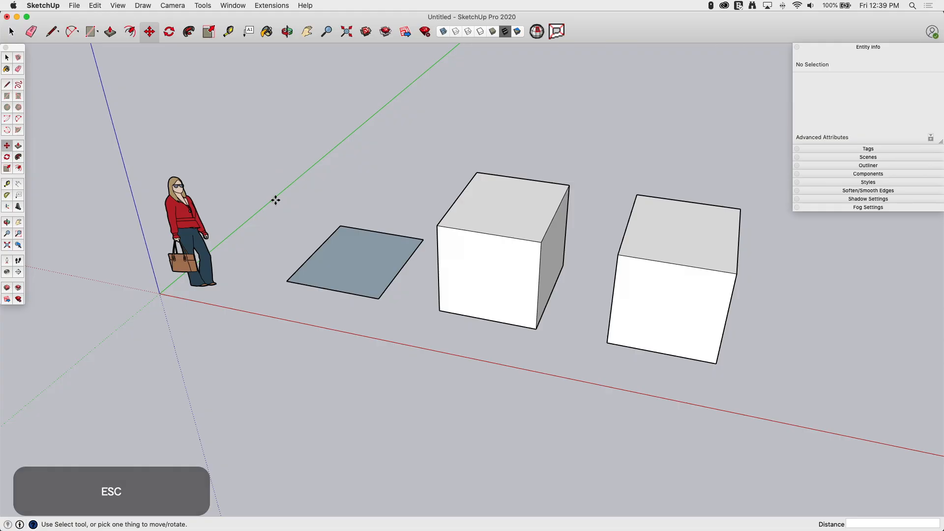
mouse_move(284, 283)
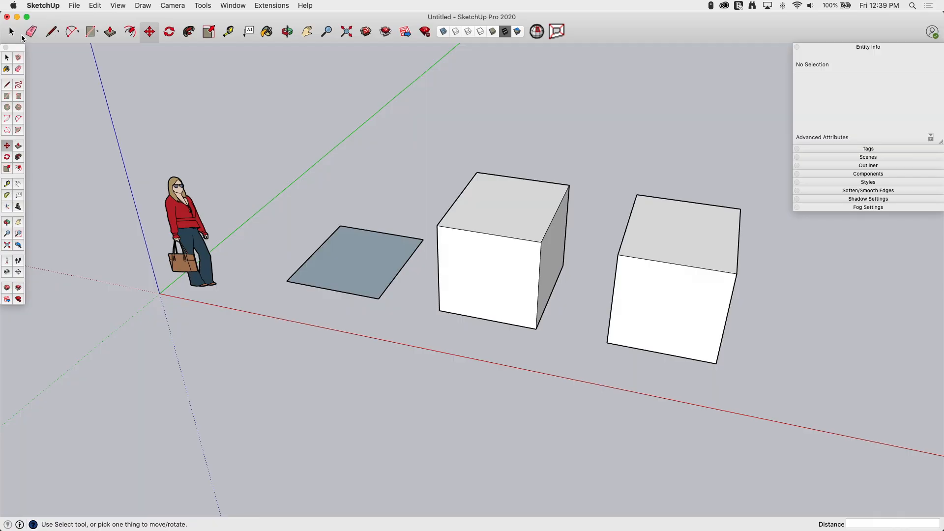
Move the square face by its front corner along the red axis to sit beside the figure's feet
click(352, 261)
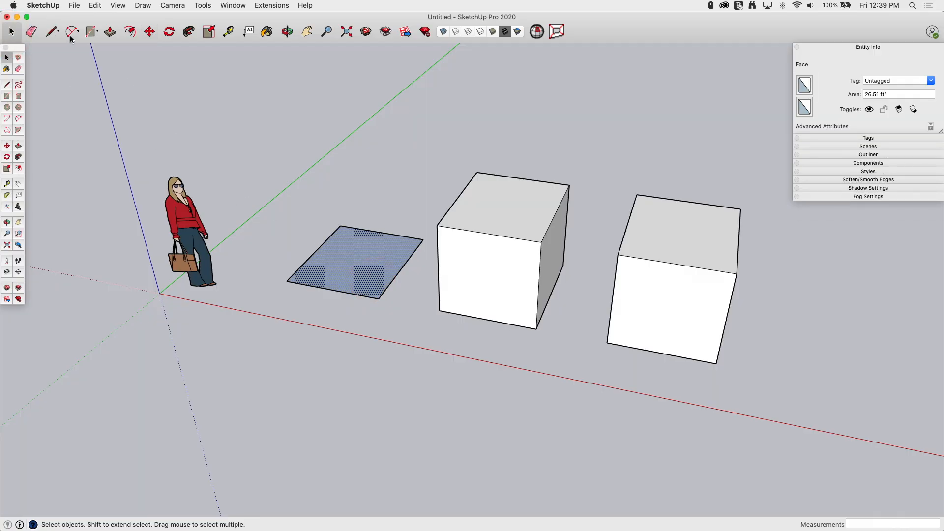
click(148, 31)
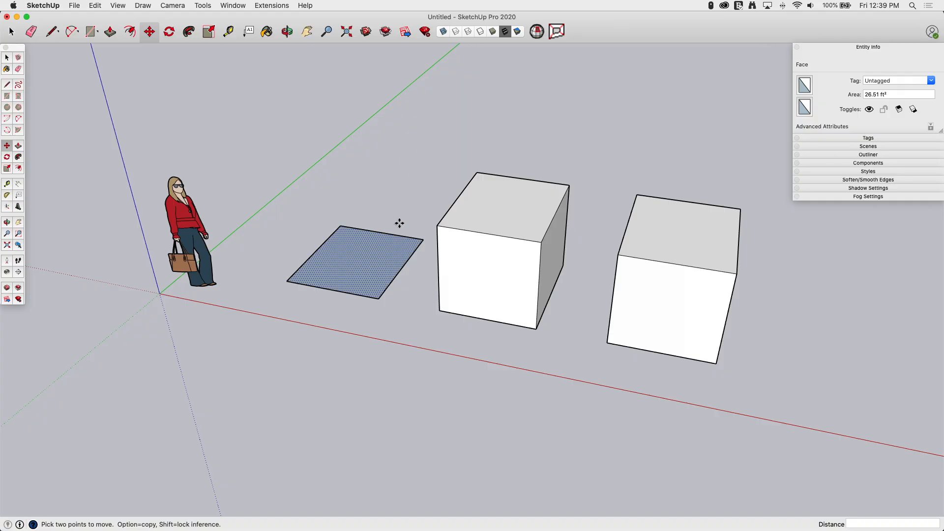
mouse_move(377, 300)
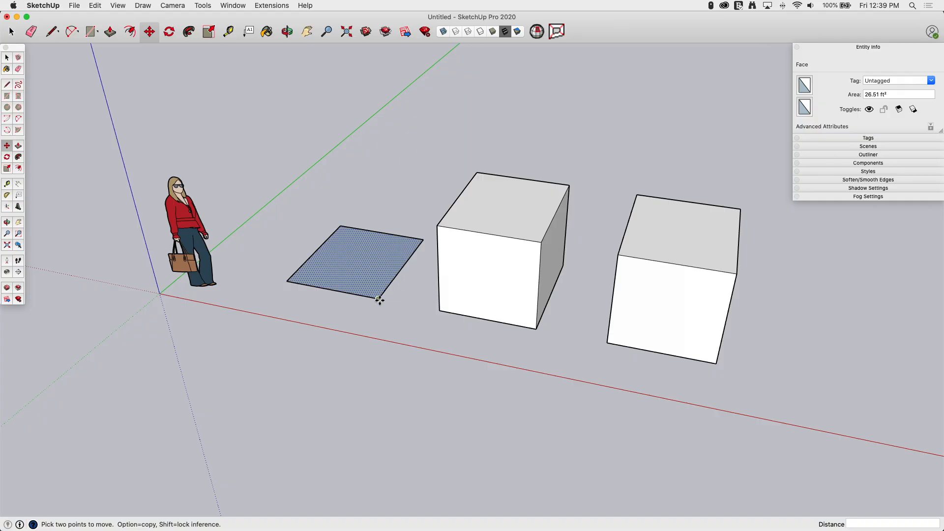
drag(378, 300, 372, 337)
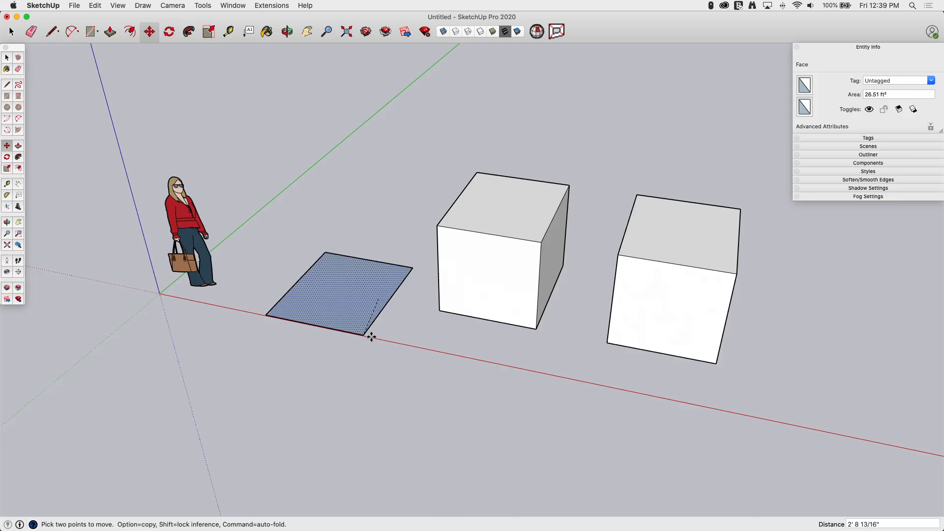
drag(371, 336, 326, 241)
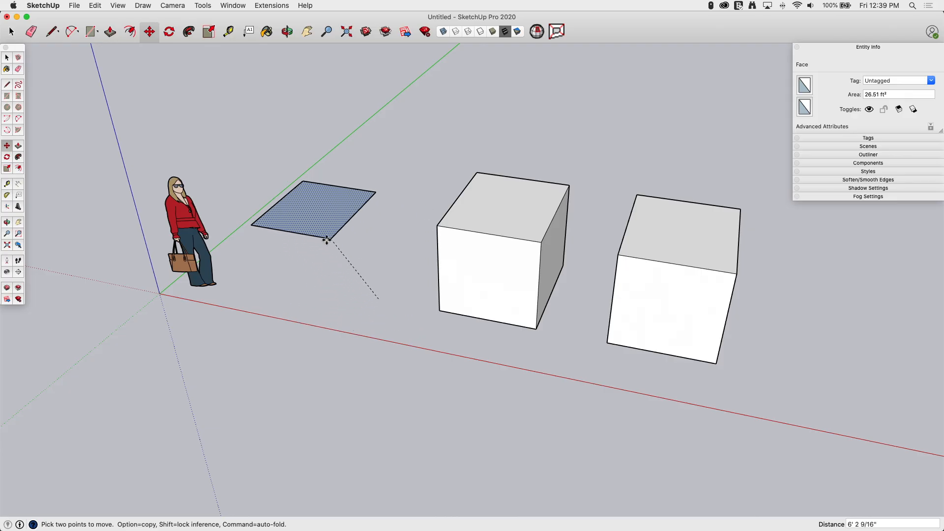
drag(327, 241, 288, 281)
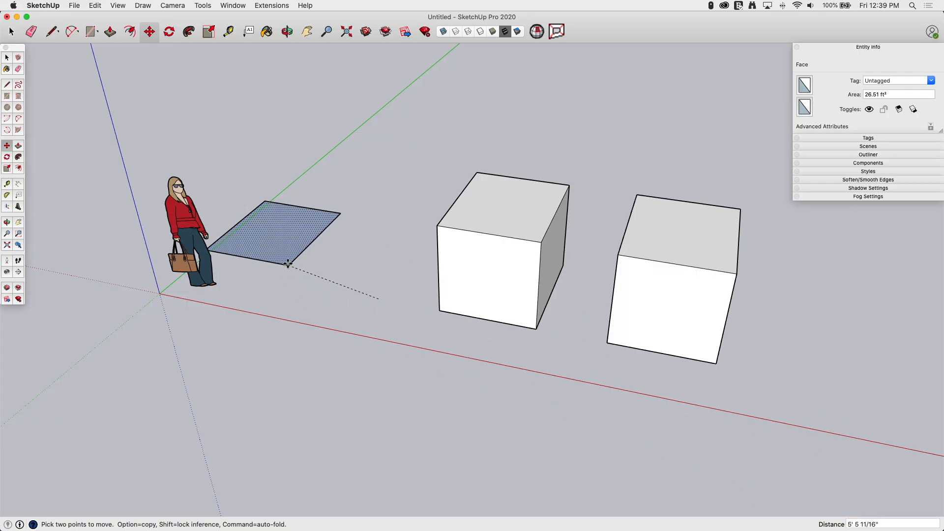
mouse_move(284, 278)
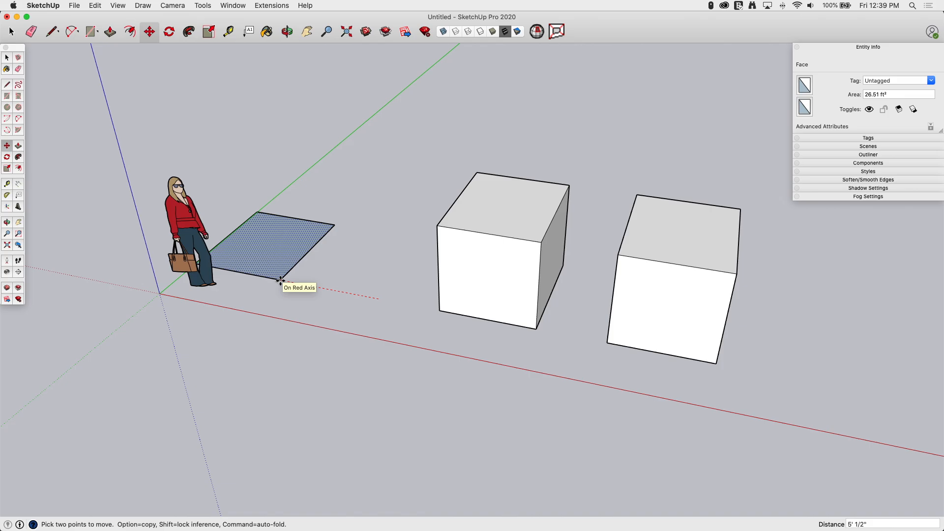
text(5')
key(Return)
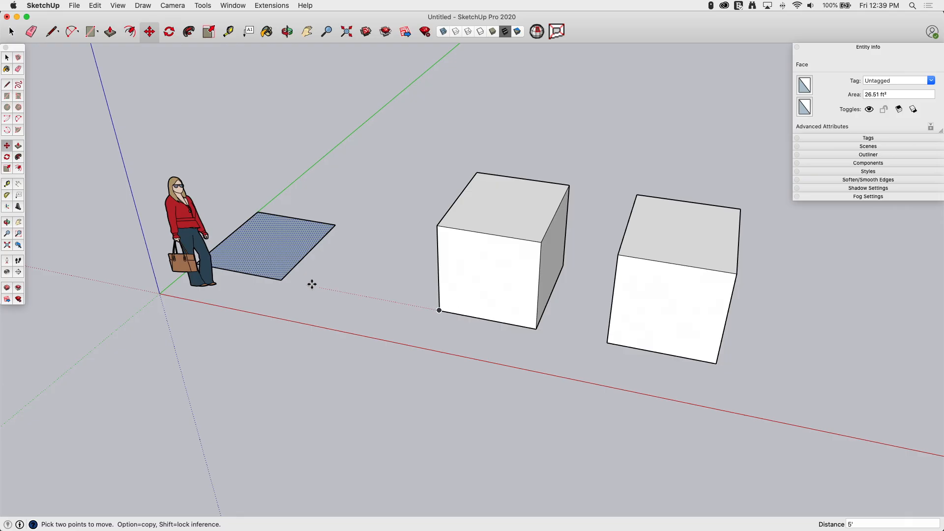
mouse_move(283, 283)
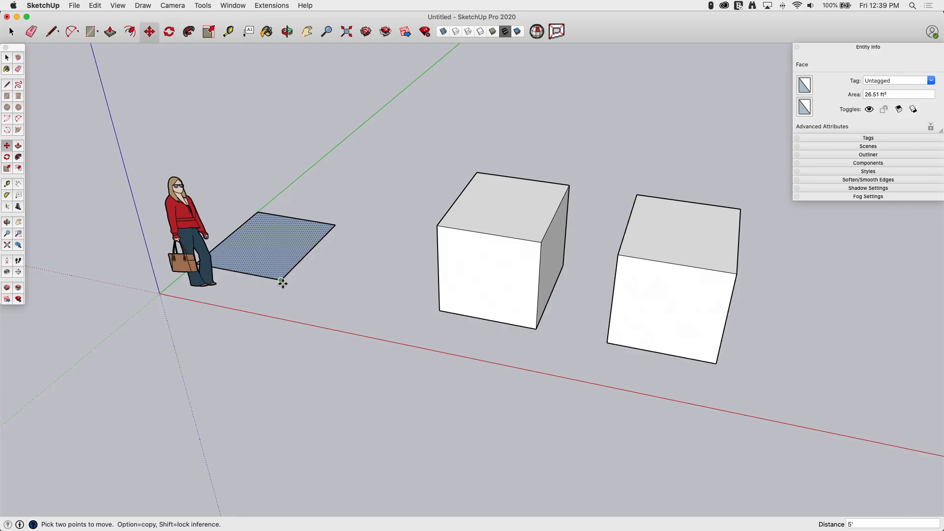
Undo a second move toward the left cube, keeping the face by the figure
drag(274, 277, 439, 307)
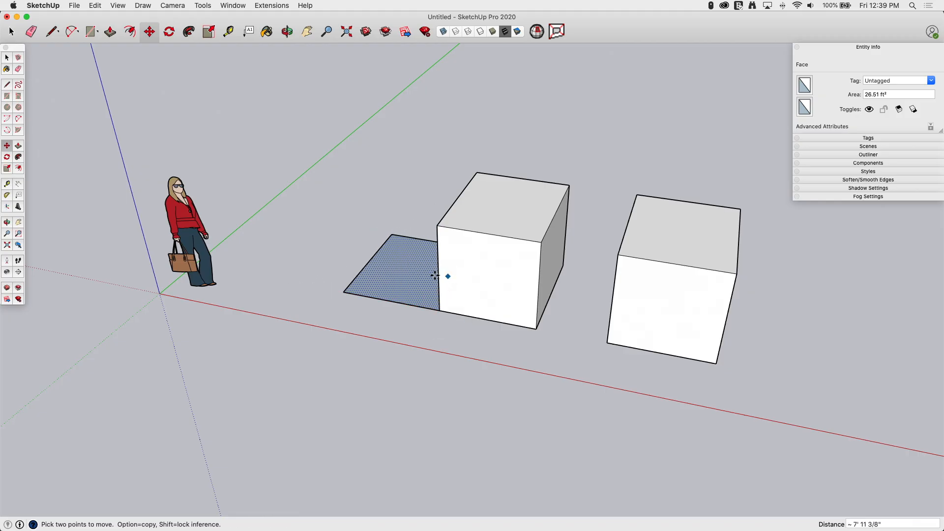
key(cmd+z)
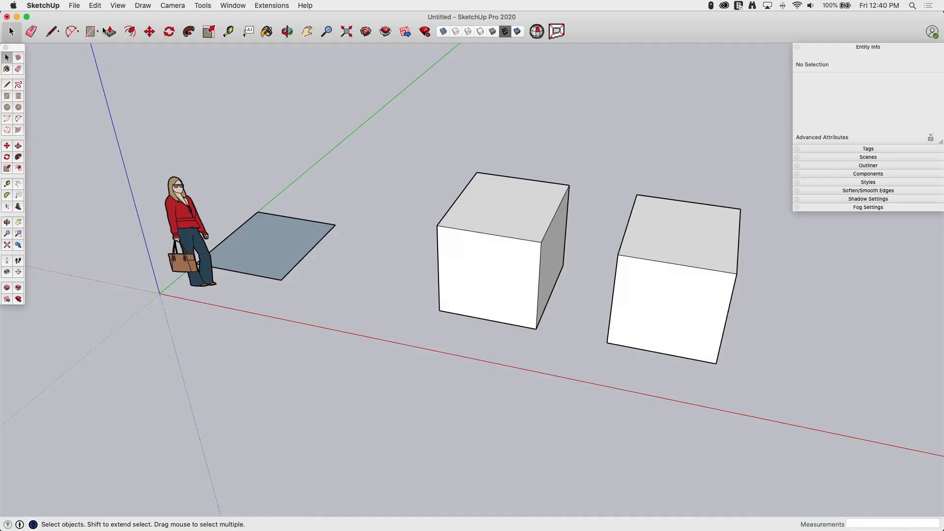
click(148, 32)
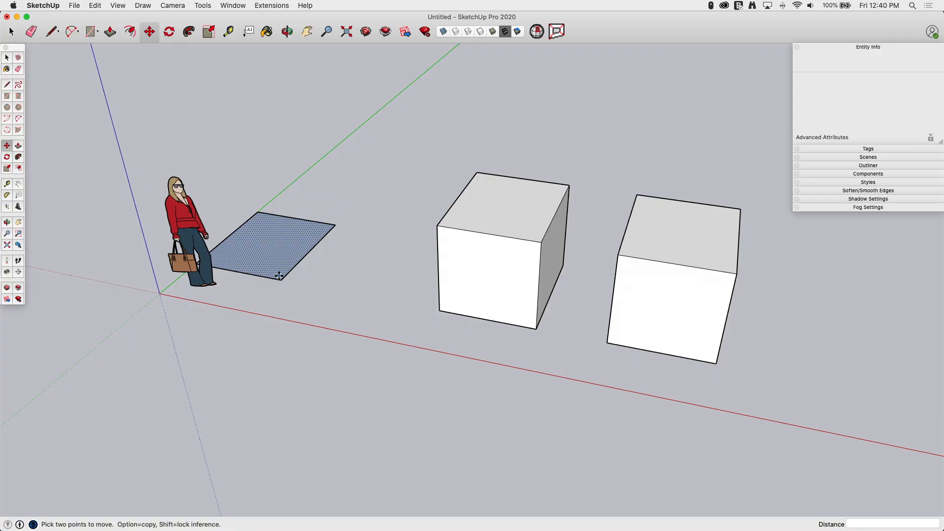
click(272, 244)
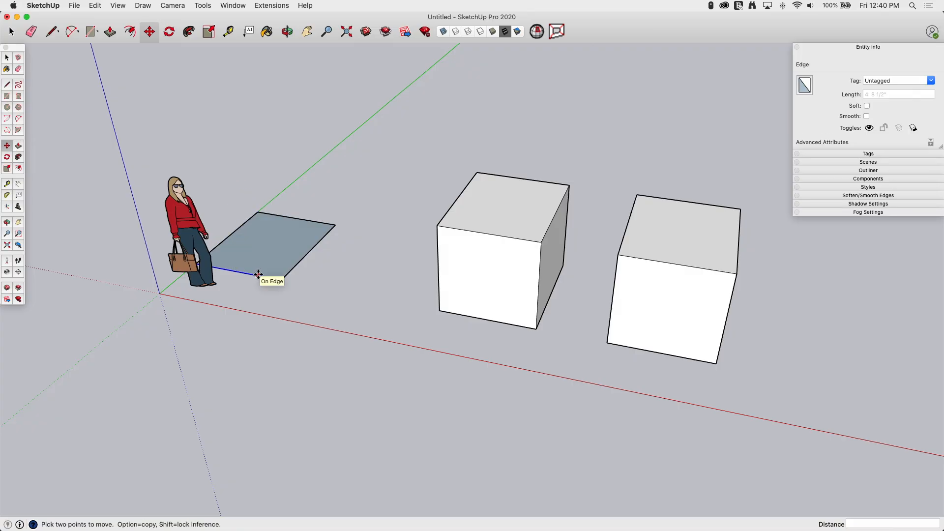
click(286, 31)
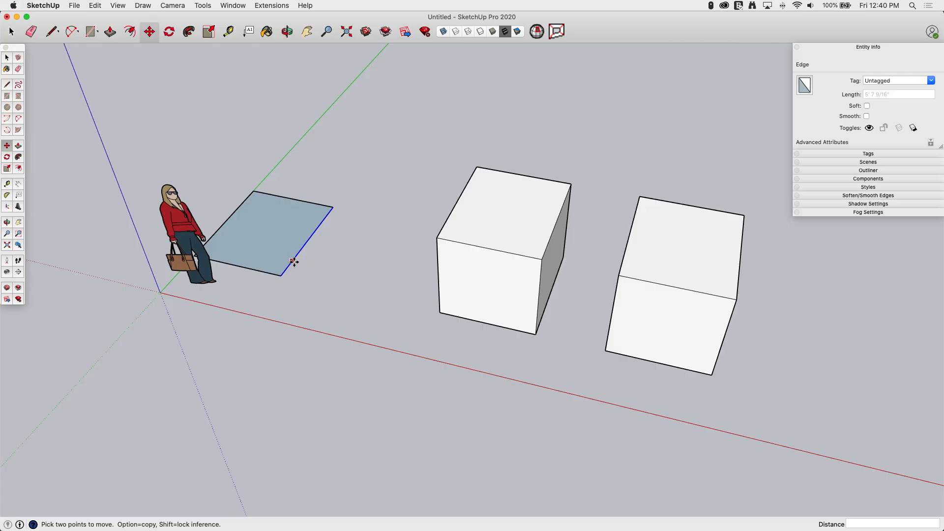
drag(292, 262, 357, 279)
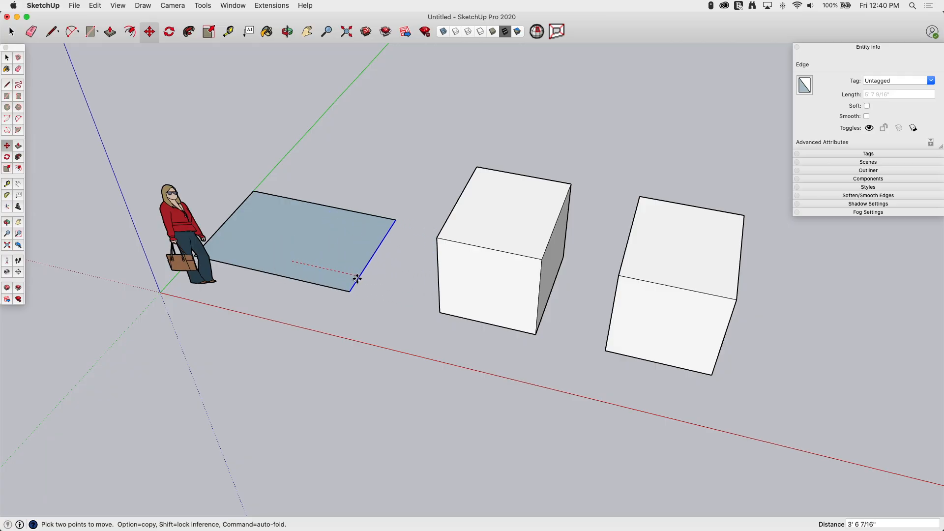
drag(358, 278, 350, 275)
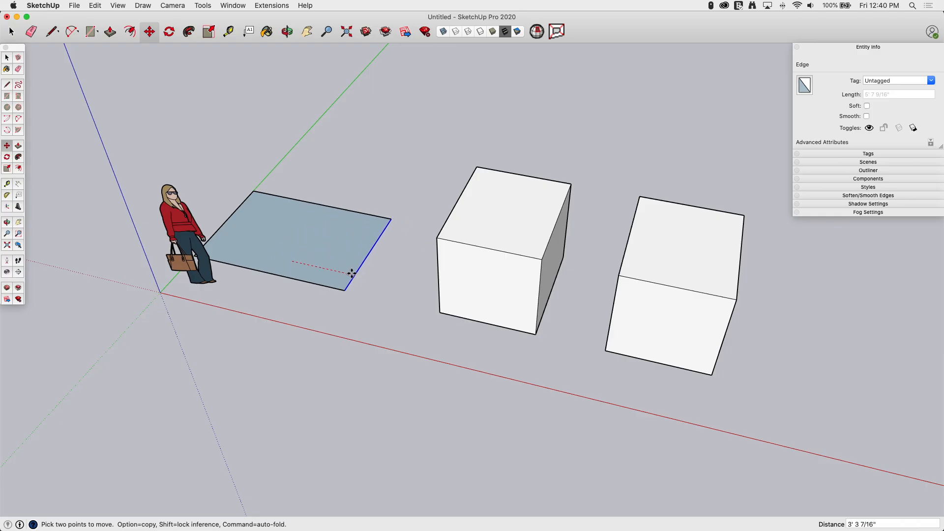
drag(351, 272, 395, 173)
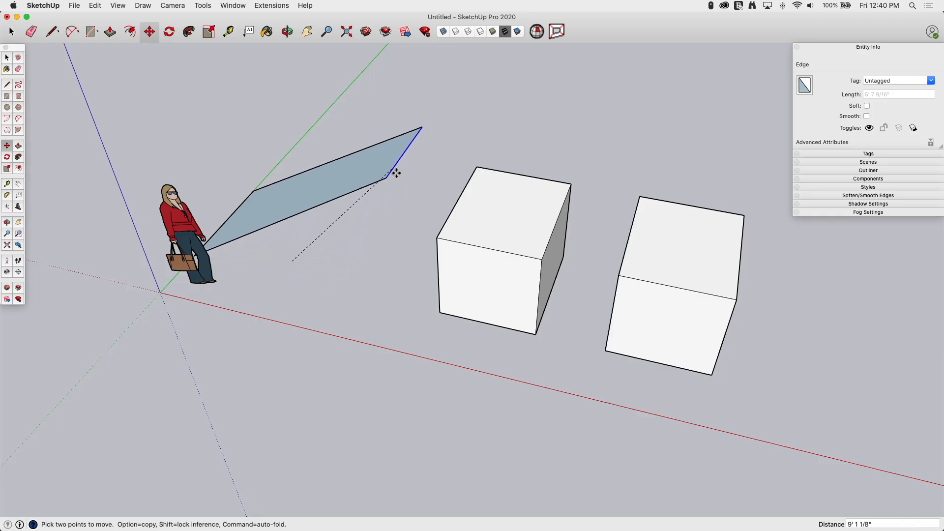
drag(385, 175, 346, 265)
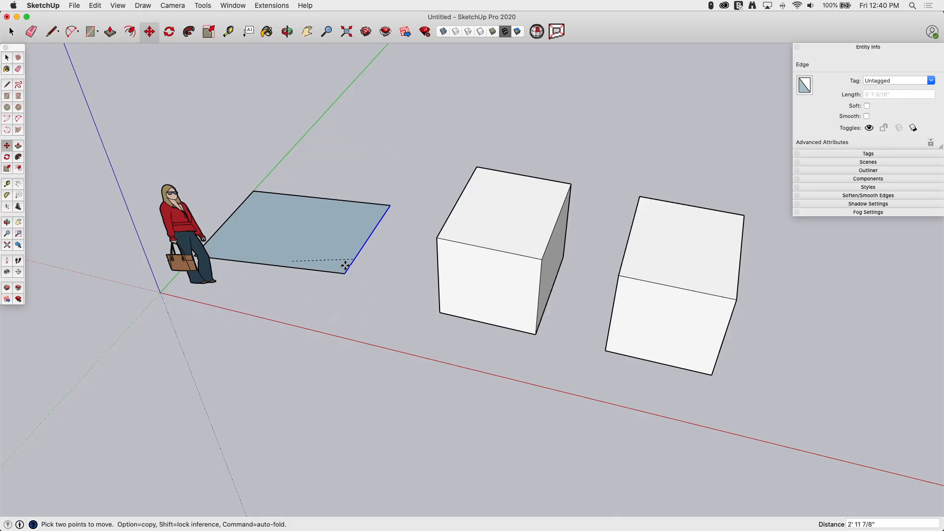
key(Escape)
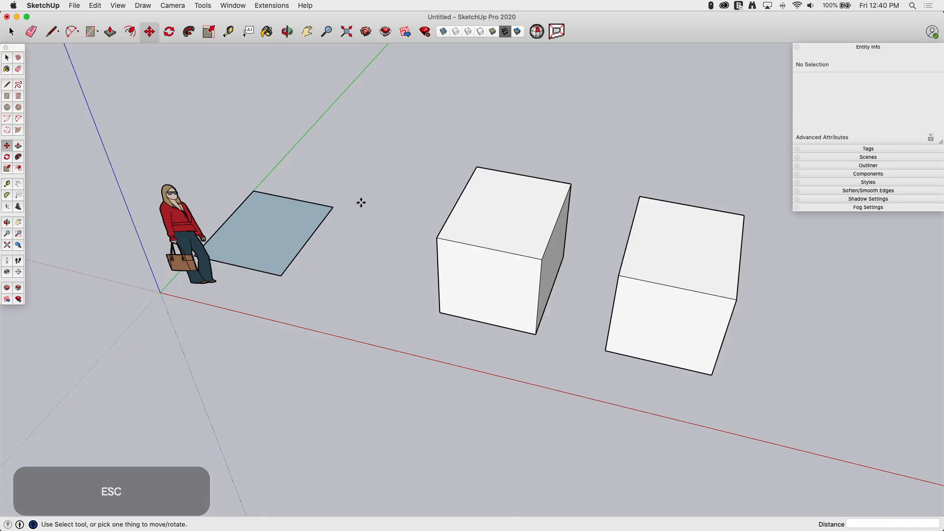
mouse_move(335, 208)
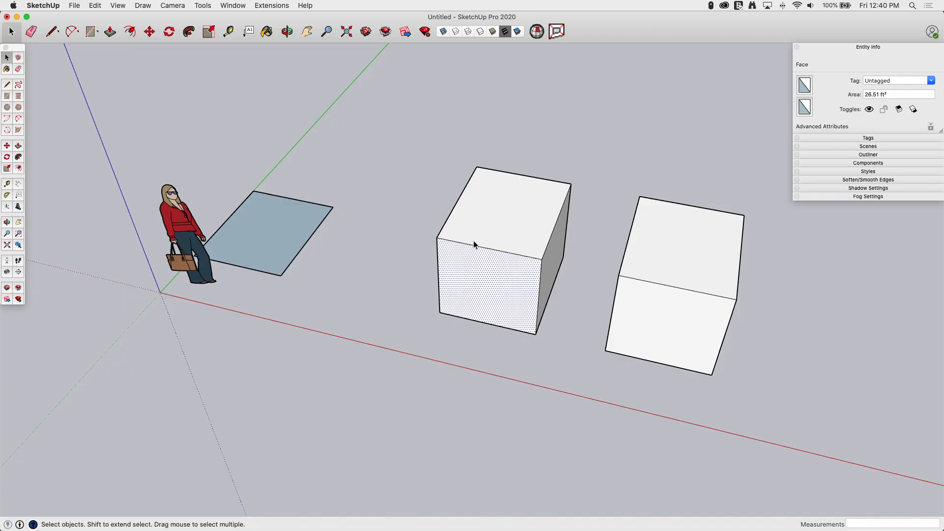
Check a cube face (26.51 ft²) and return to the Move tool with the view nudged
click(124, 60)
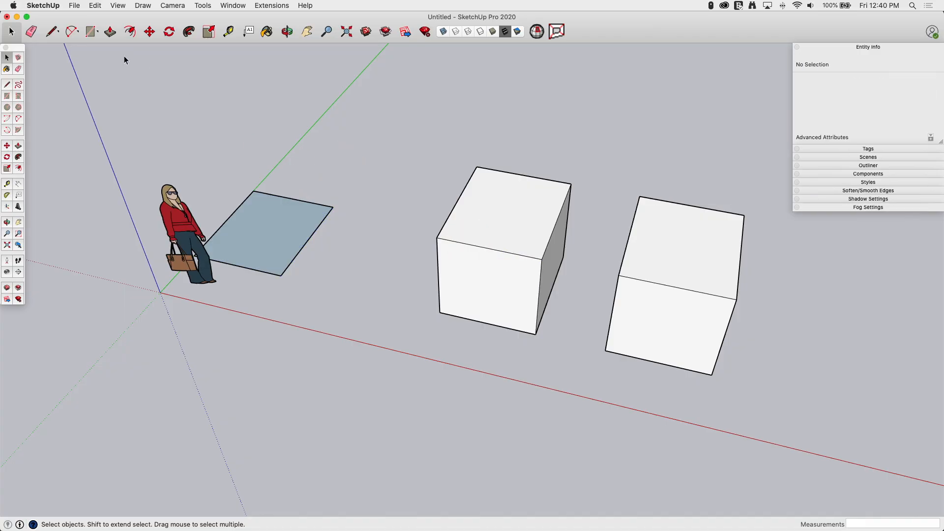
mouse_move(128, 37)
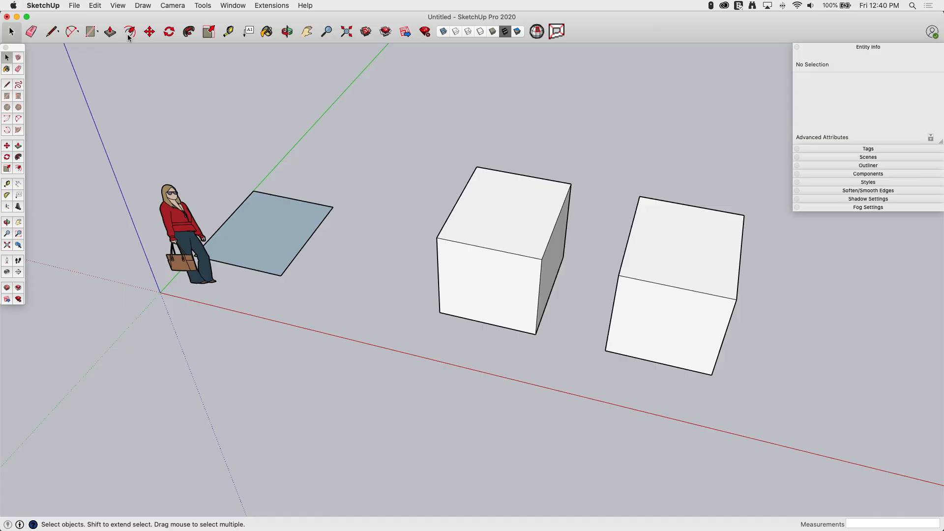
click(149, 31)
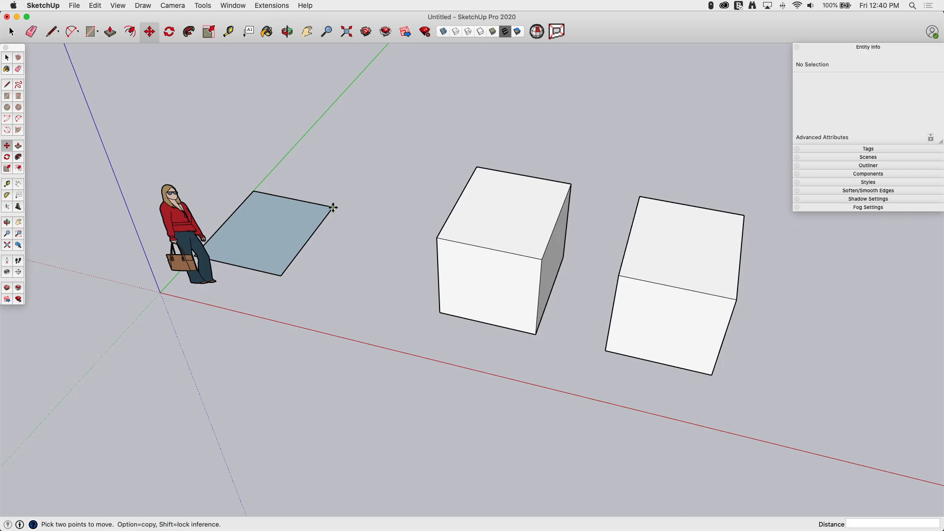
drag(334, 208, 421, 195)
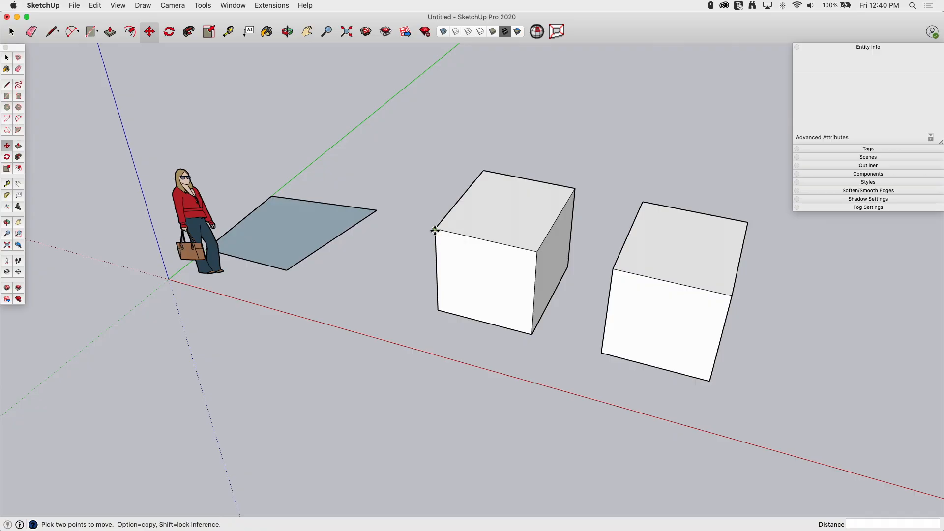
drag(434, 230, 471, 235)
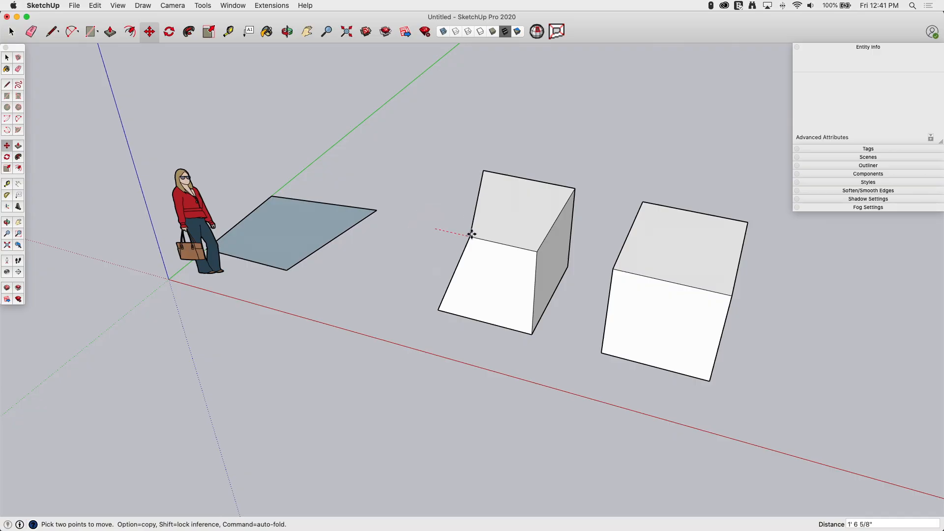
drag(471, 234, 511, 253)
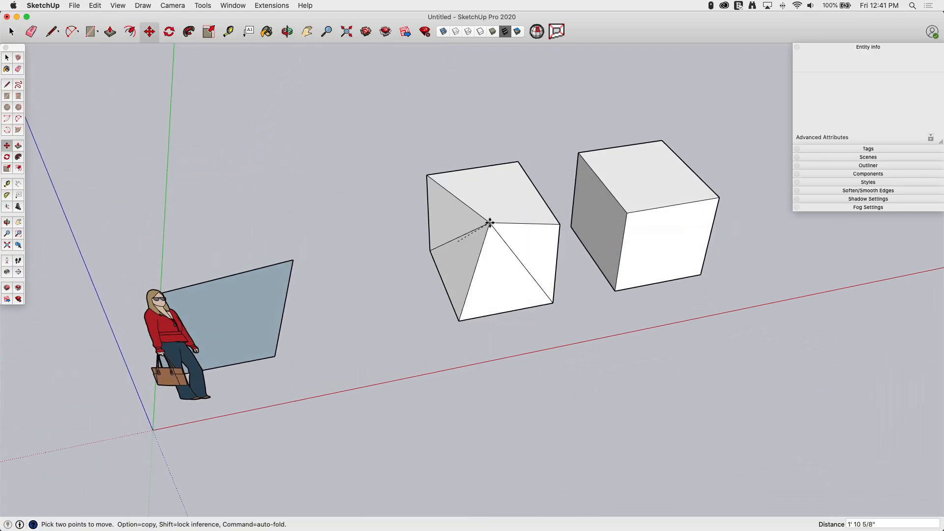
drag(491, 222, 516, 164)
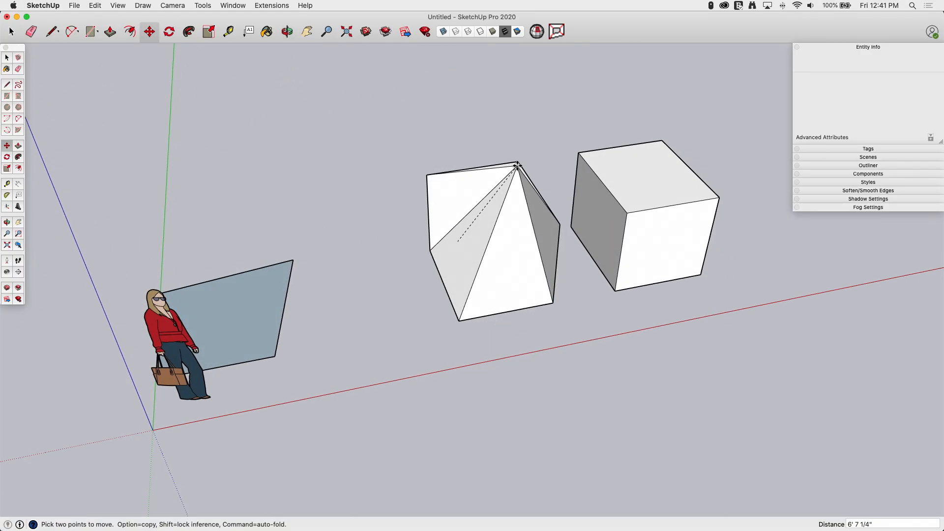
drag(516, 164, 349, 307)
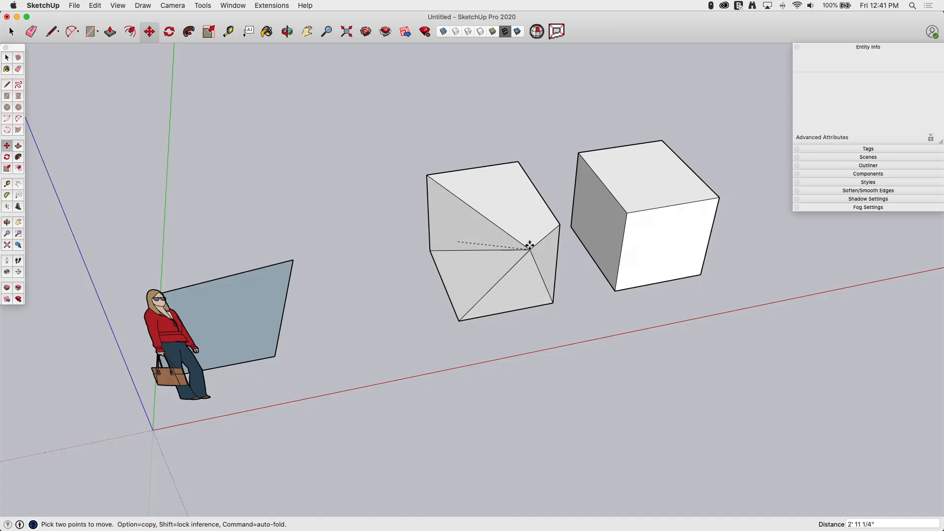
drag(530, 246, 403, 310)
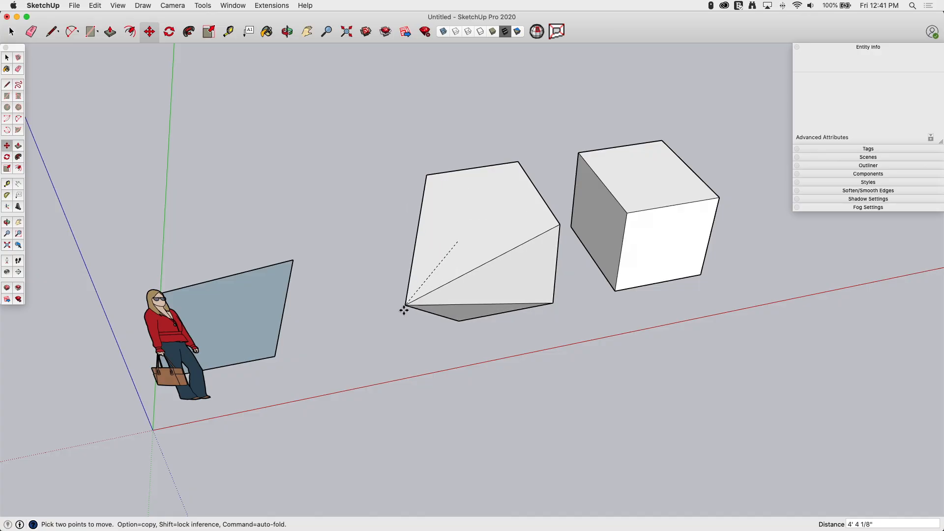
drag(403, 310, 277, 511)
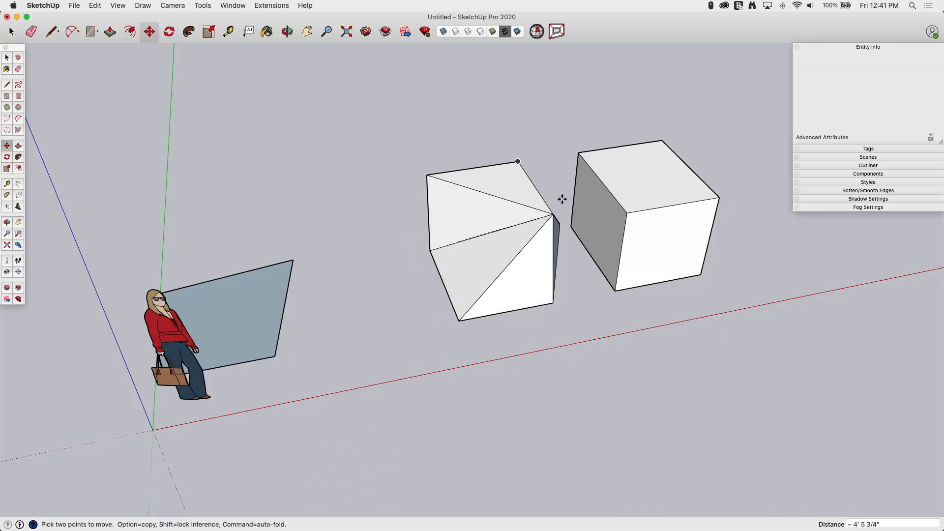
drag(516, 161, 470, 215)
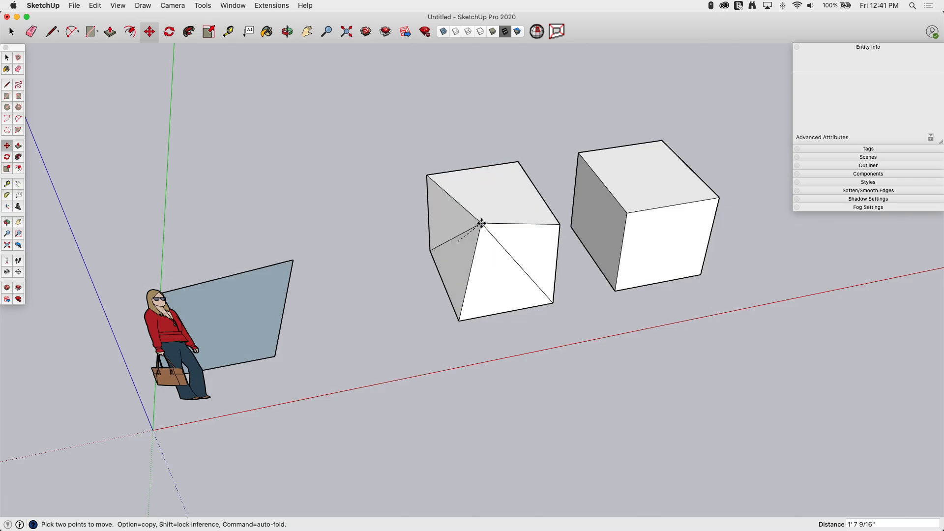
drag(481, 224, 428, 178)
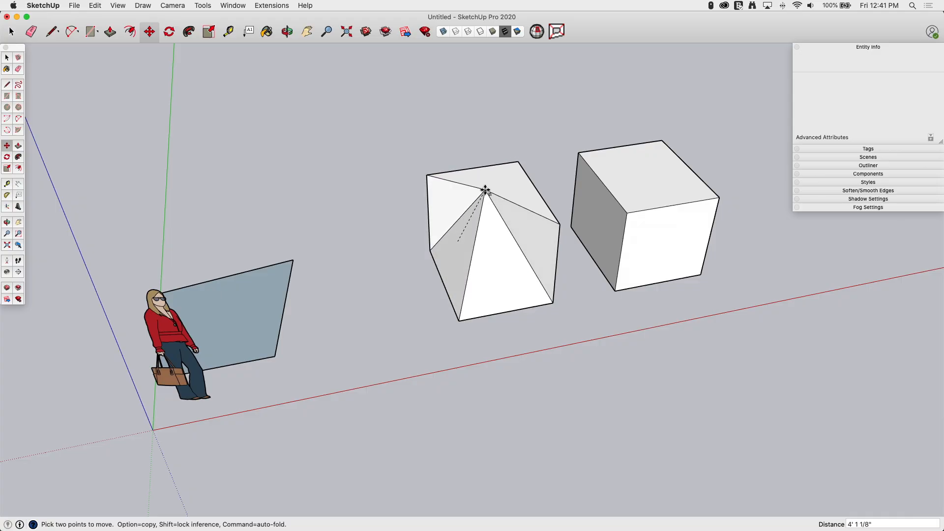
drag(486, 190, 460, 224)
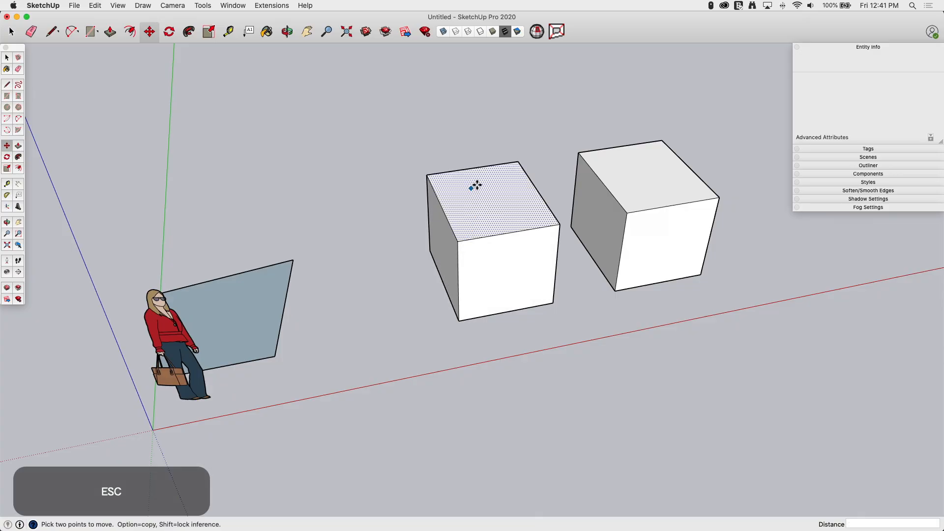
key(Escape)
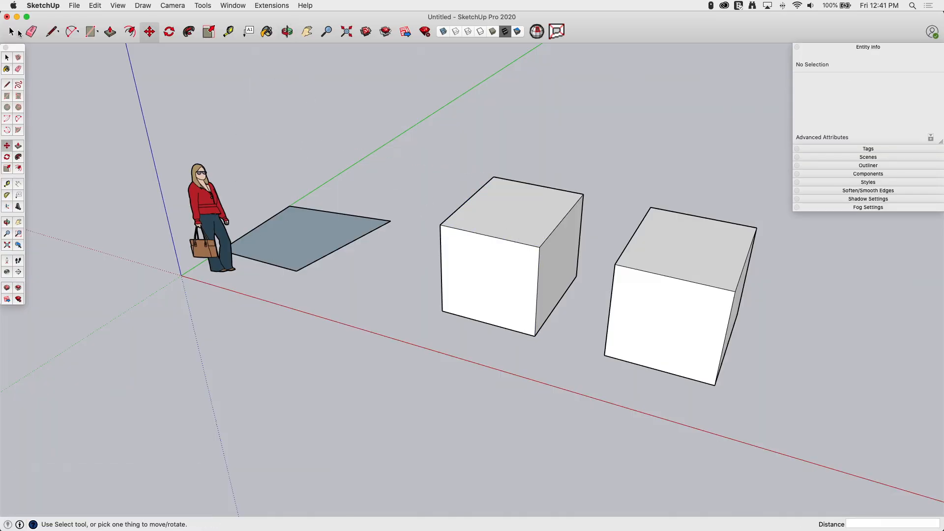
Return to Select, clear the selection and select the whole left cube (18 entities)
click(10, 32)
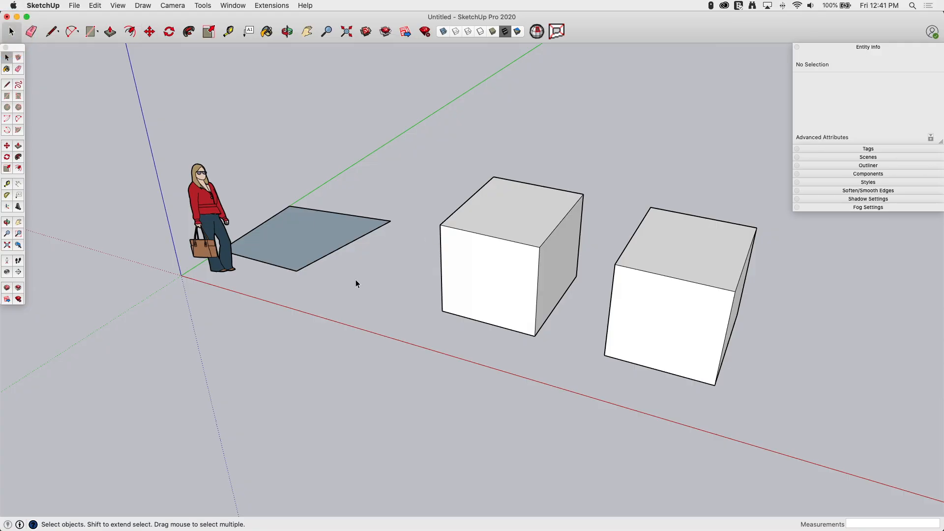
click(286, 31)
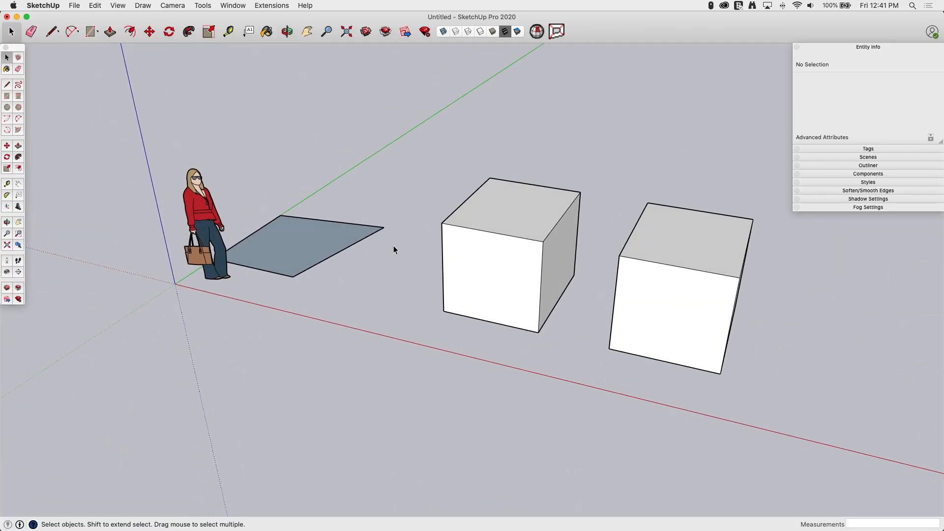
mouse_move(408, 204)
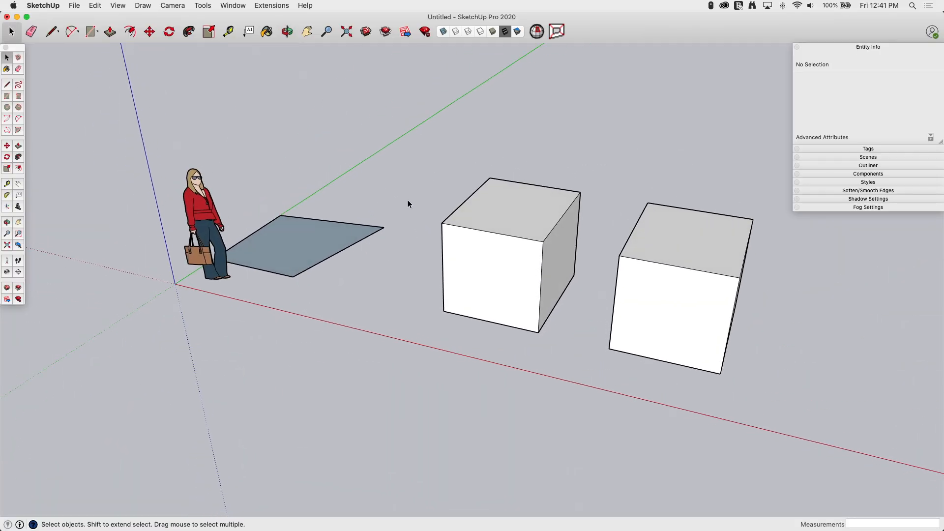
mouse_move(419, 154)
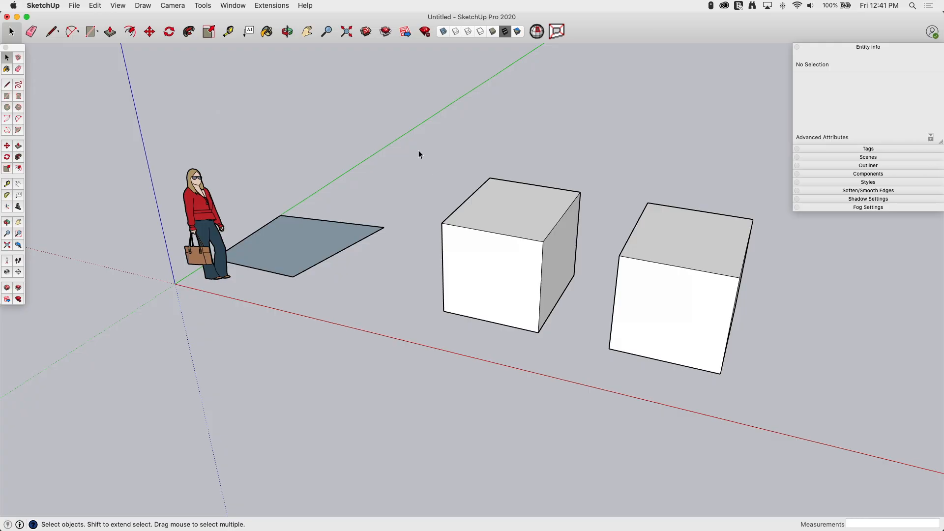
click(508, 265)
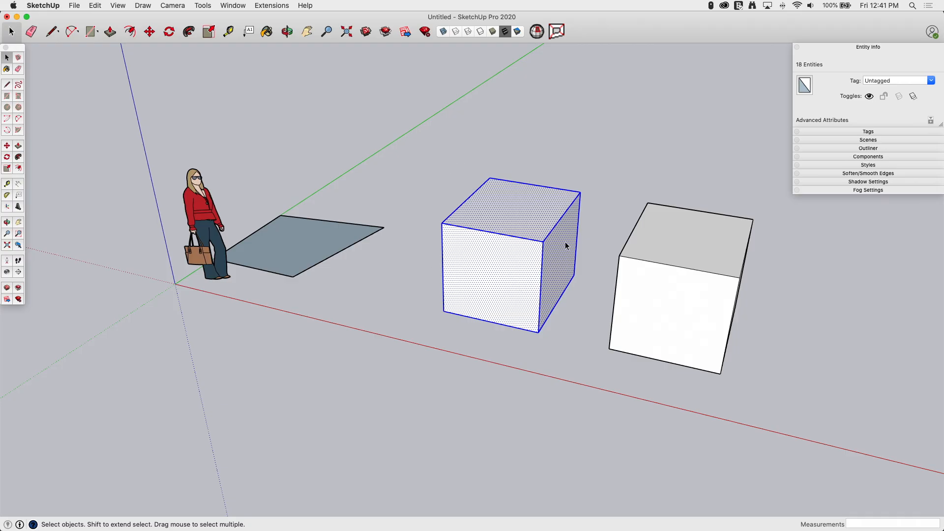
Move the selected left cube closer to the grey square beside the figure
click(149, 32)
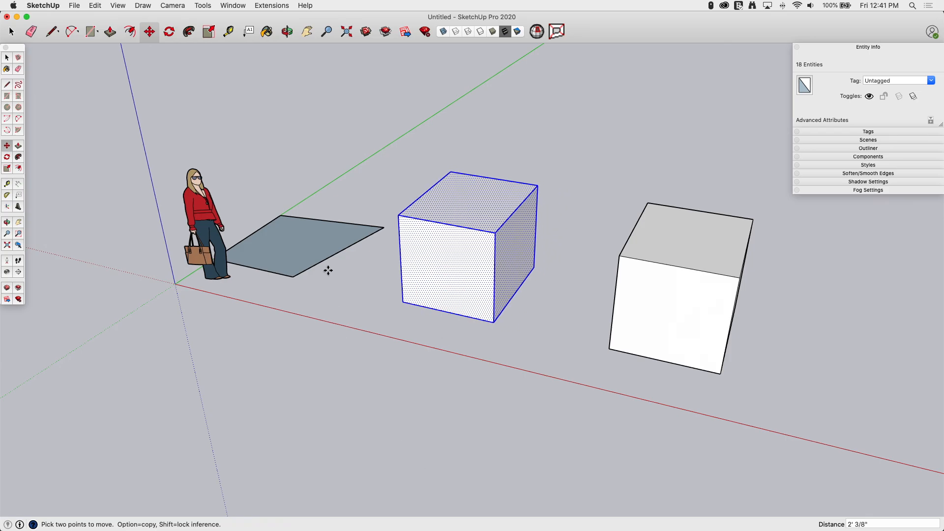
key(space)
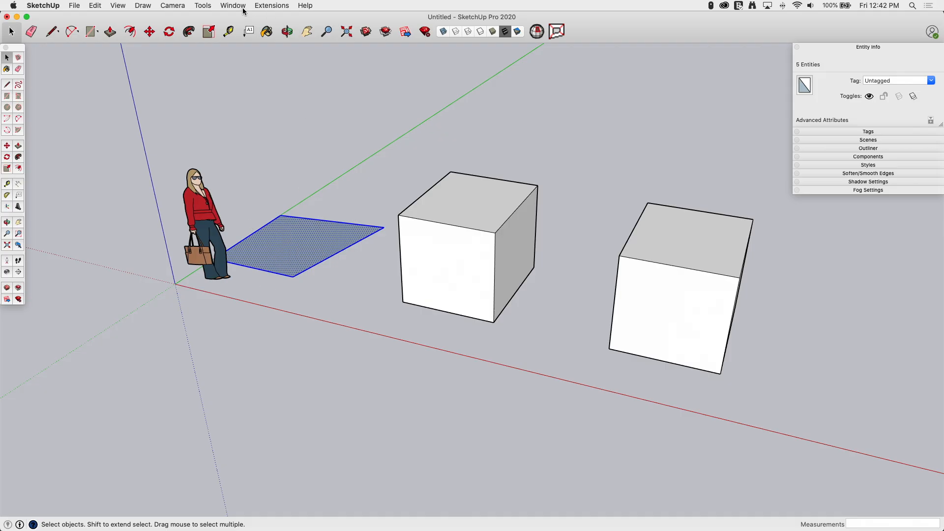
Lift the selected square to about head height beside the figure
click(149, 31)
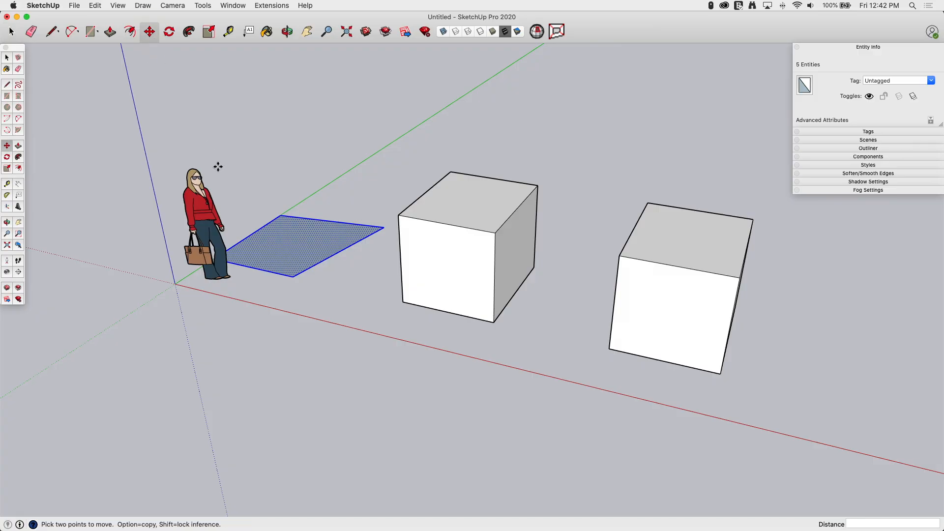
mouse_move(403, 208)
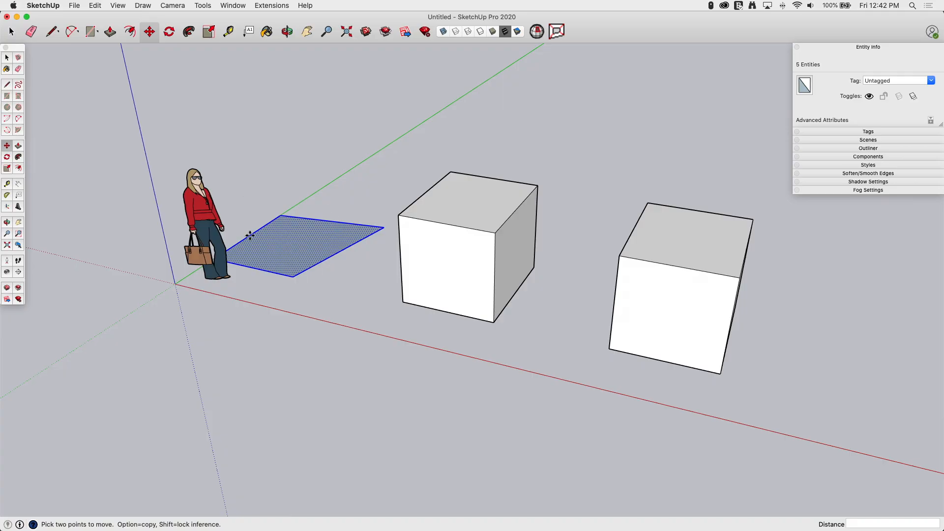
mouse_move(253, 191)
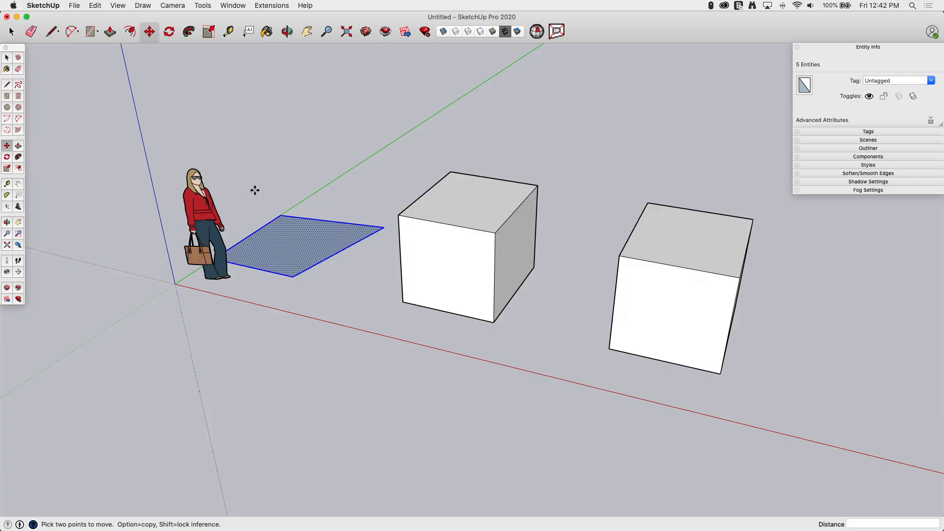
mouse_move(382, 277)
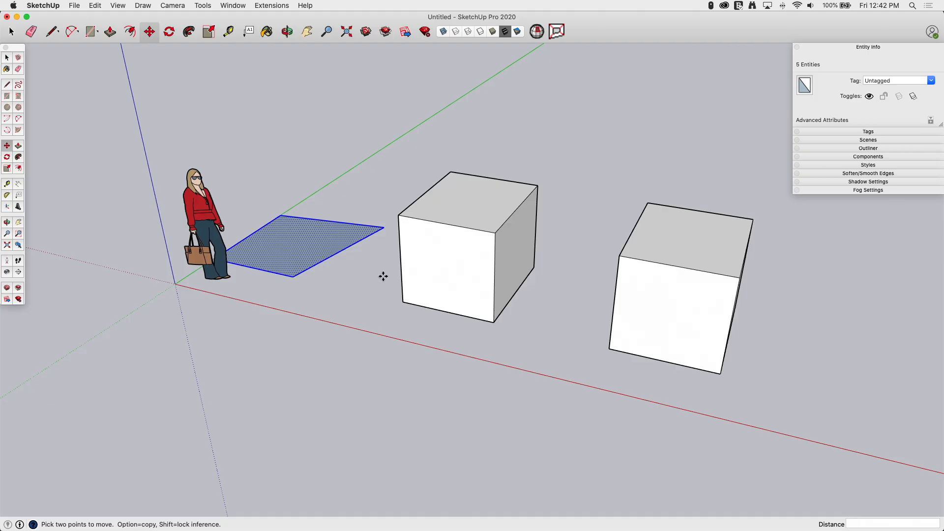
mouse_move(402, 302)
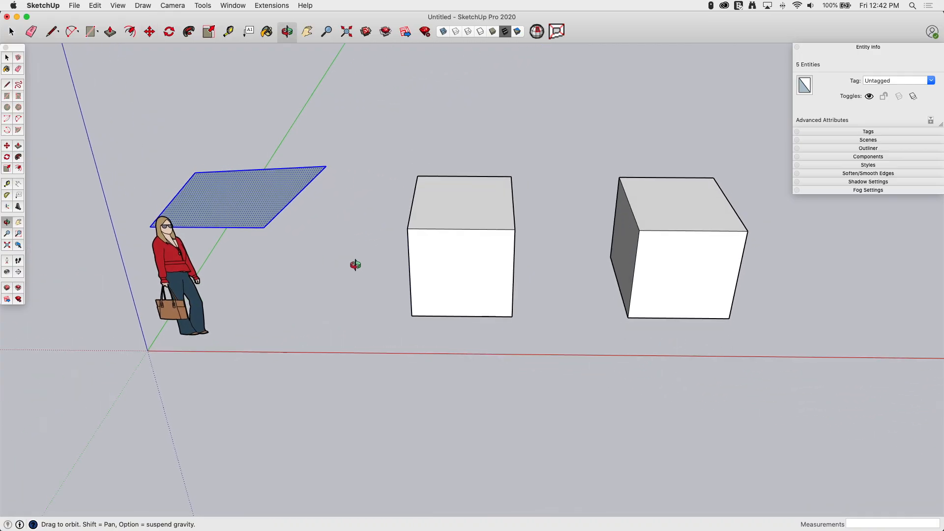
click(148, 32)
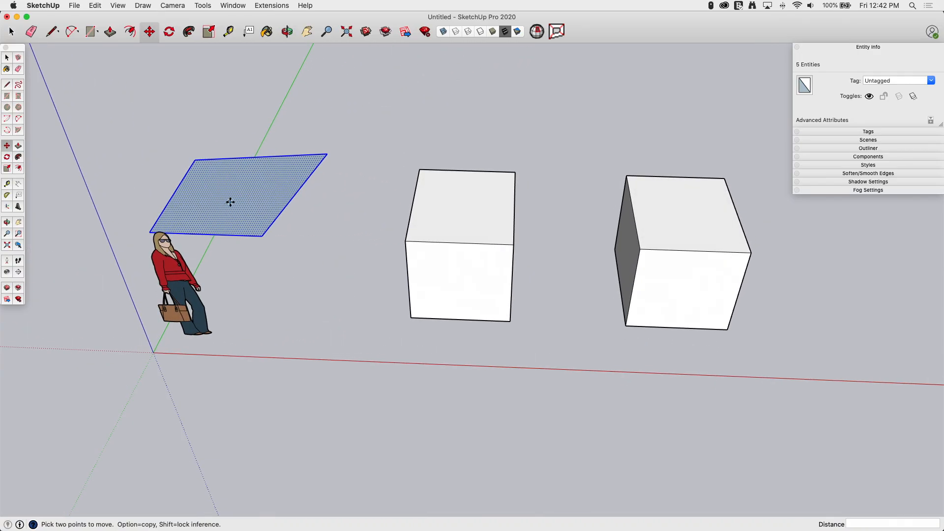
click(286, 31)
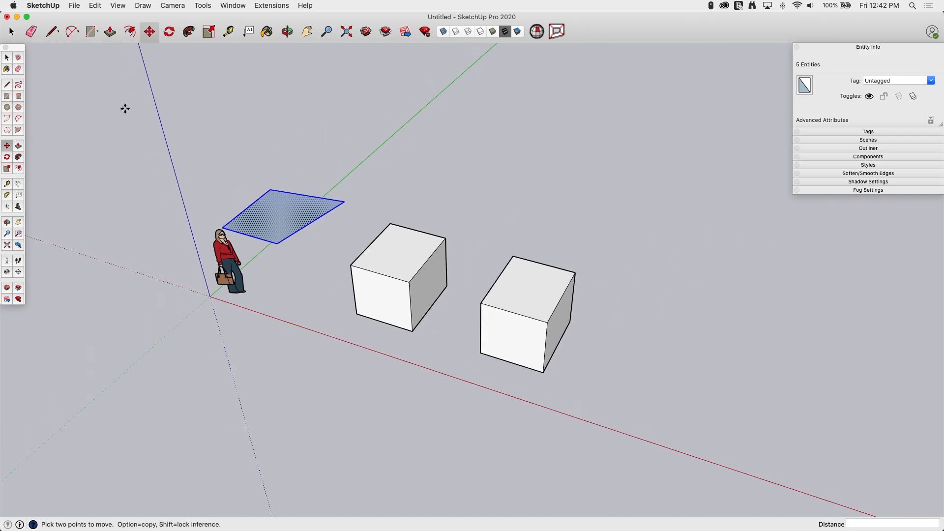
Option-drag the right cube from its bottom corner to place a copy further along the red axis
click(10, 32)
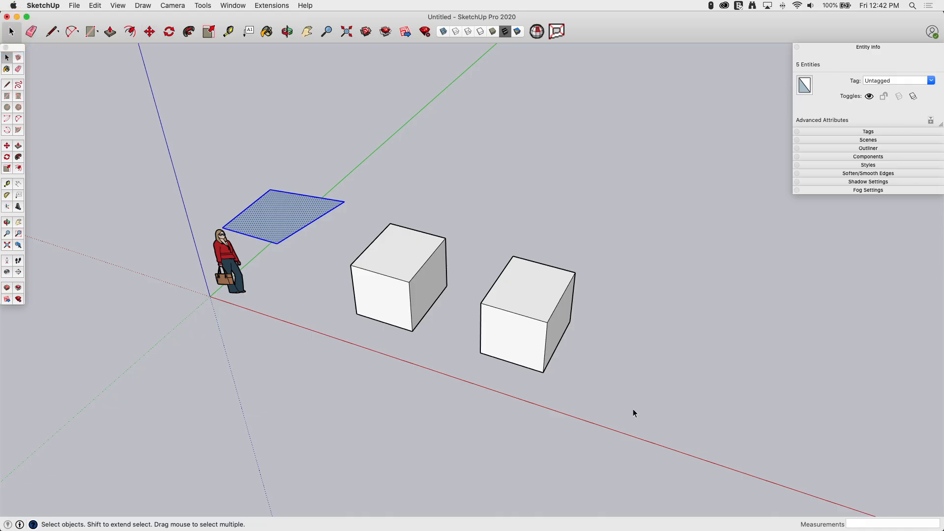
click(527, 310)
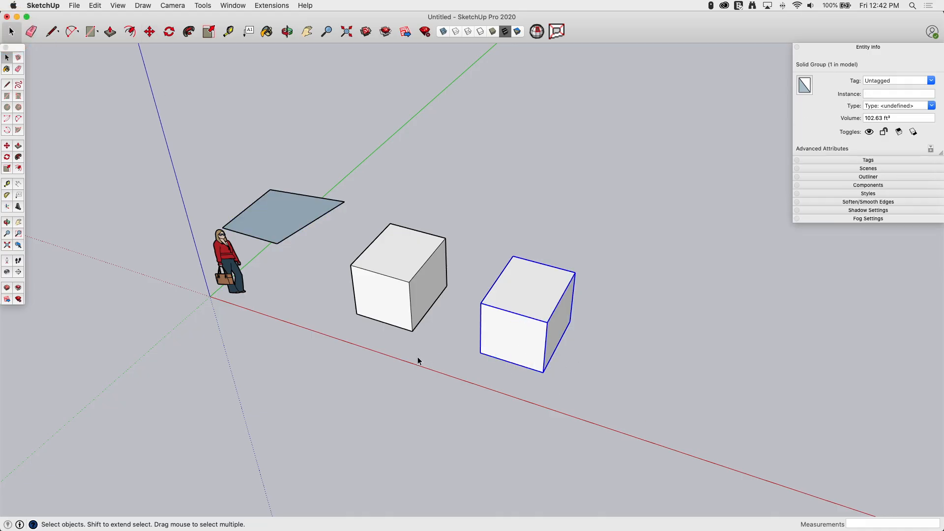
mouse_move(454, 304)
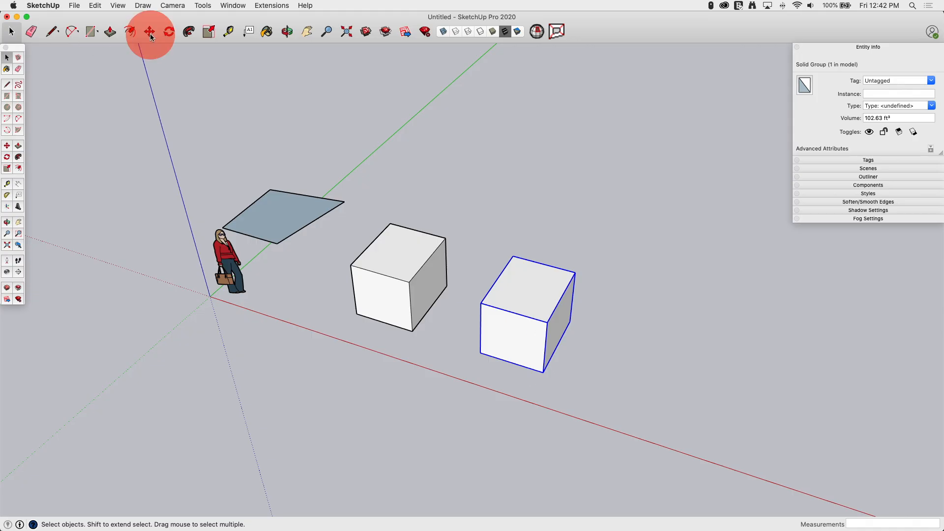
click(148, 31)
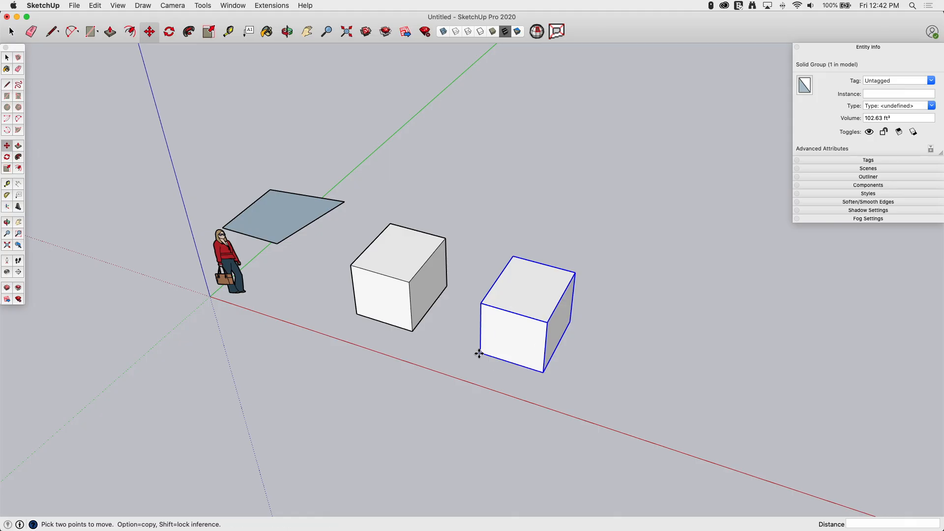
drag(479, 353, 553, 380)
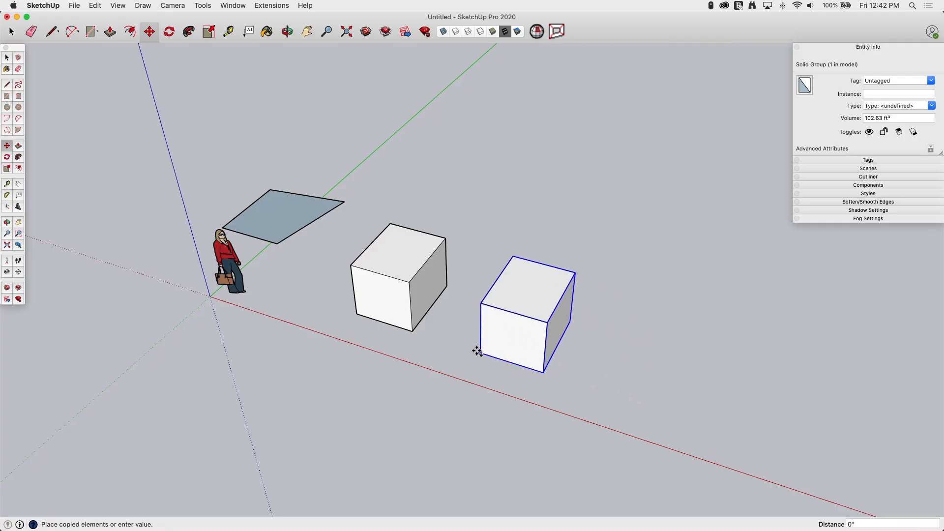
drag(478, 351, 582, 383)
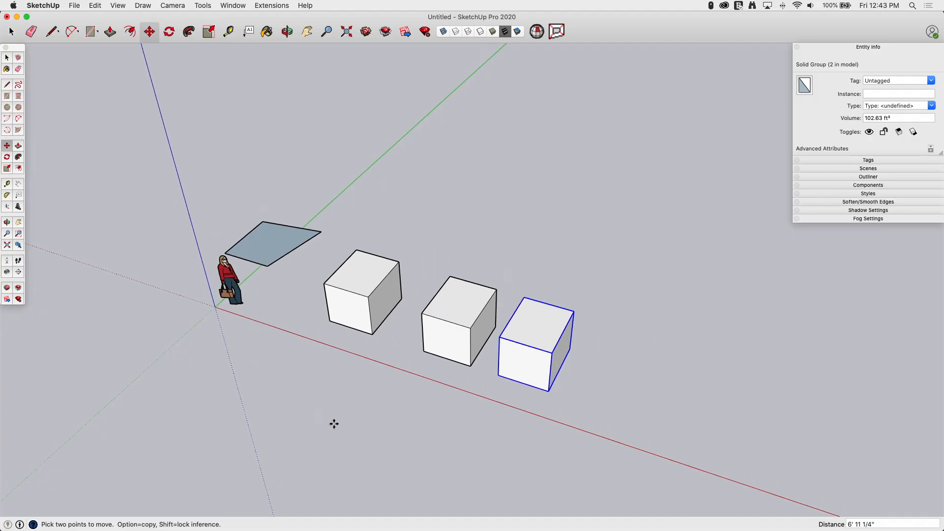
scroll(down, 3)
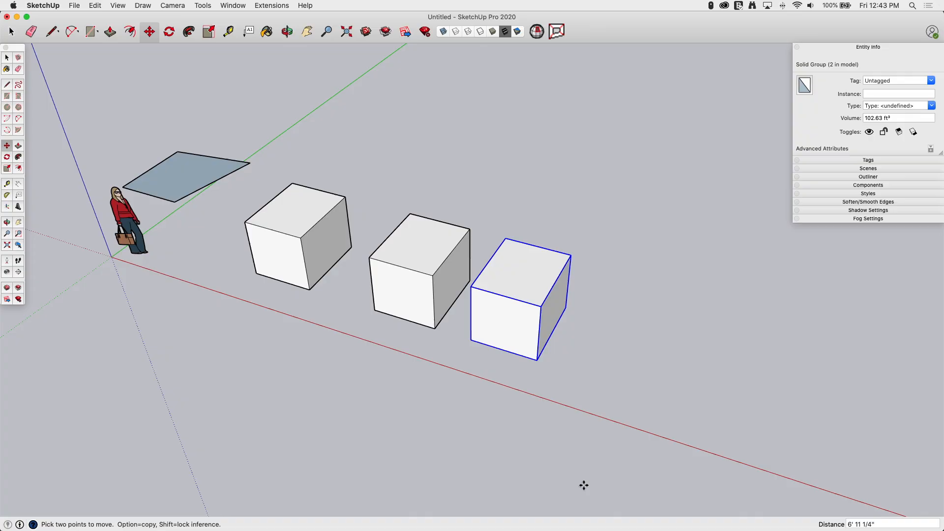
mouse_move(569, 342)
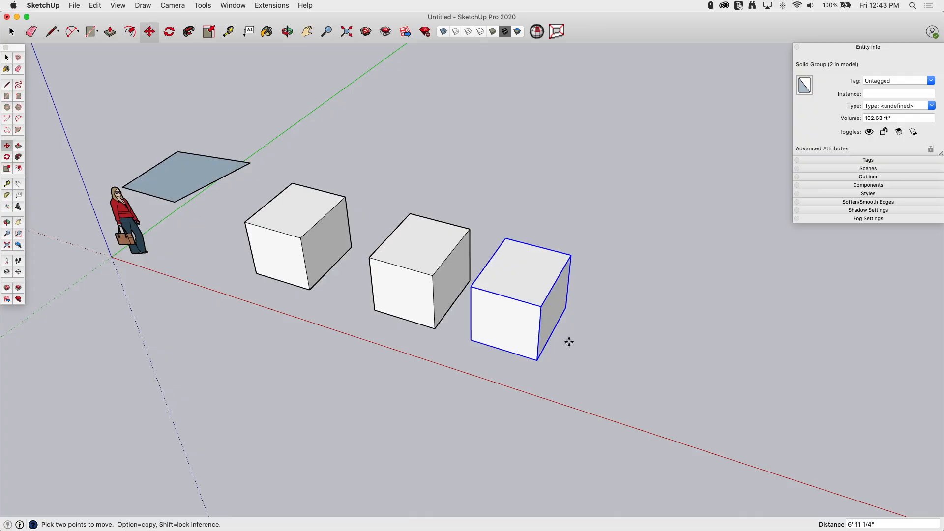
mouse_move(132, 379)
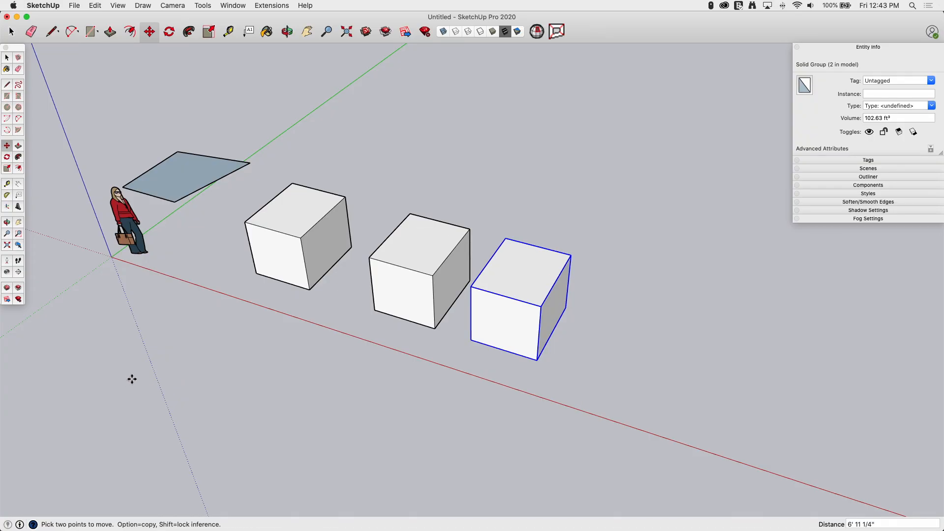
mouse_move(364, 361)
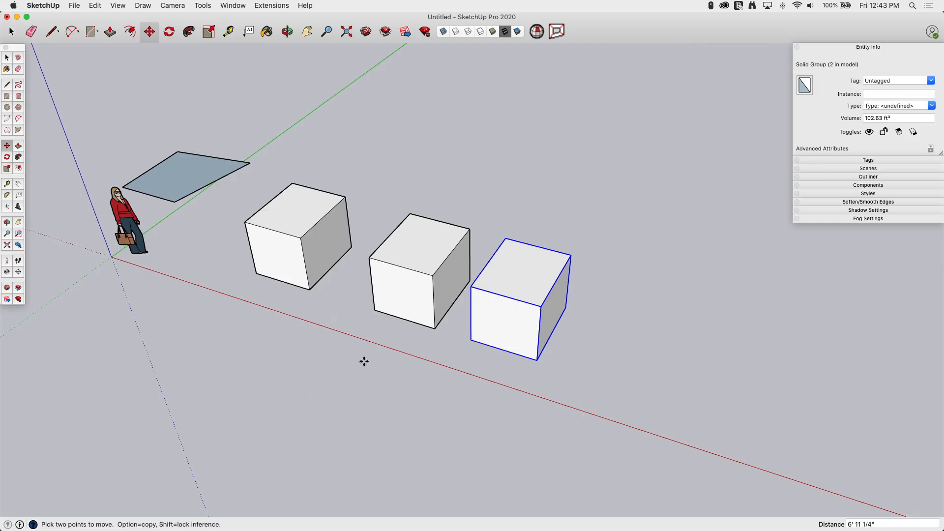
mouse_move(487, 403)
text(3)
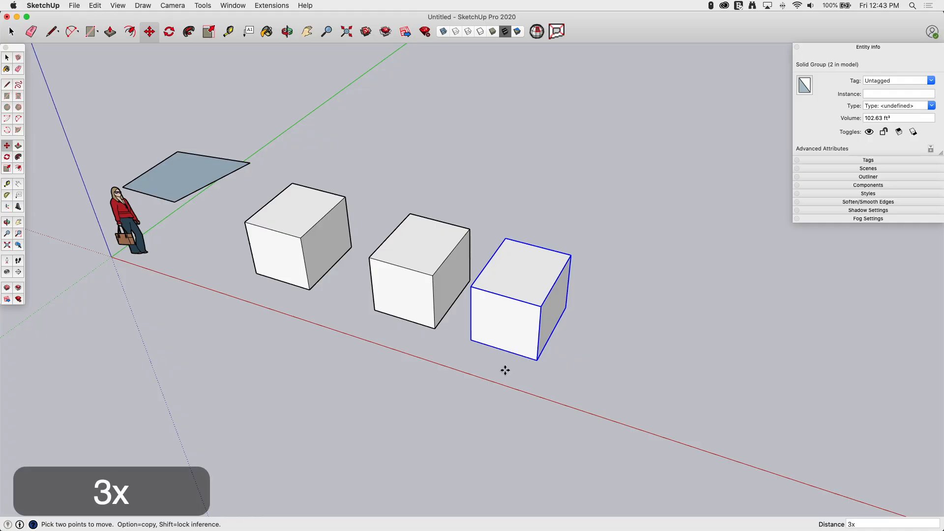
Repeat the copy as an array of evenly spaced cubes along the red axis
key(Return)
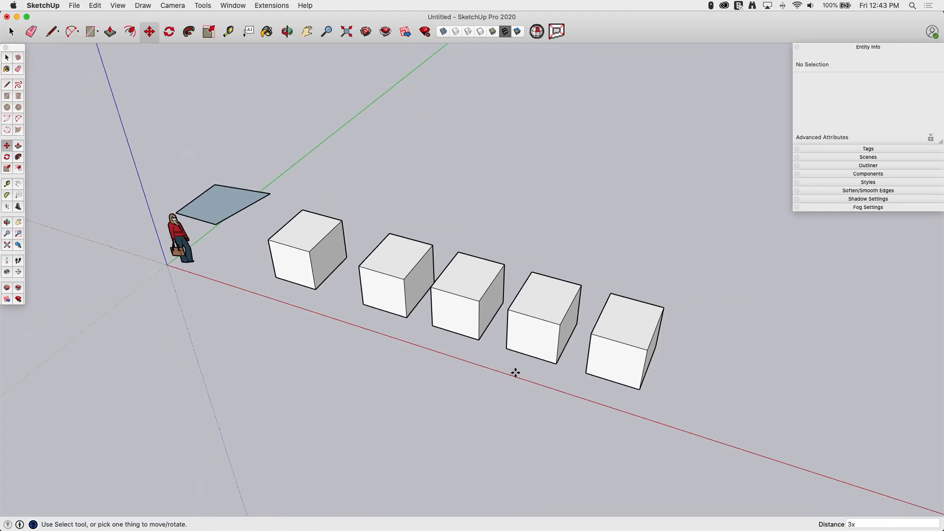
text(5)
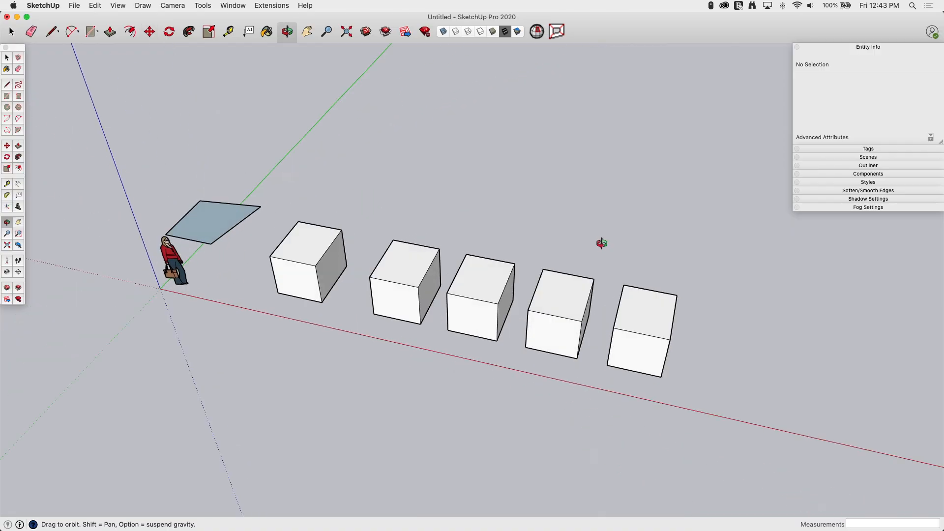
Box-select the four copied cubes and Option-drag a parallel row copy far along the green axis
click(149, 31)
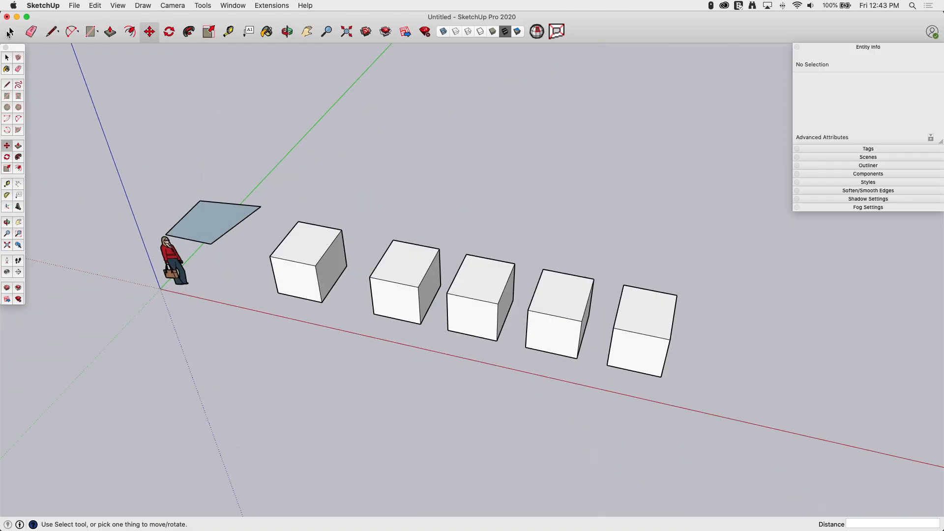
click(10, 32)
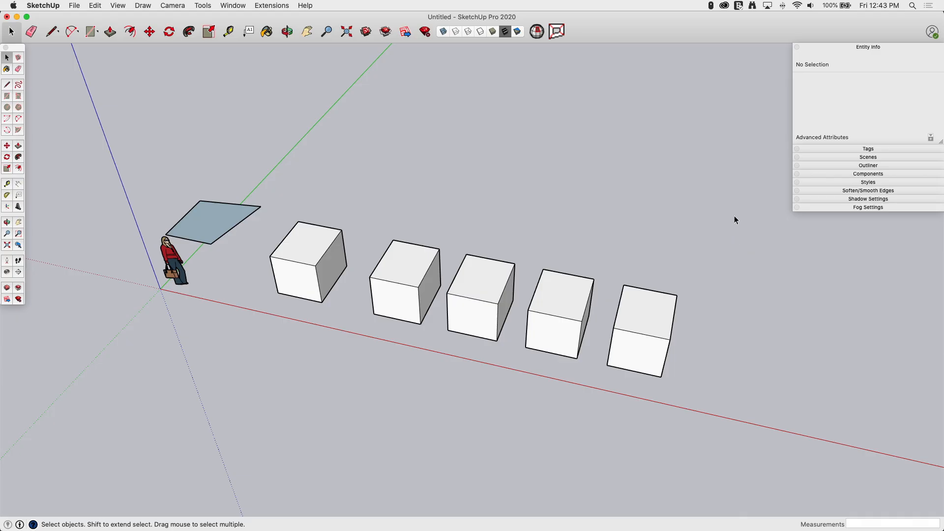
drag(733, 218, 399, 360)
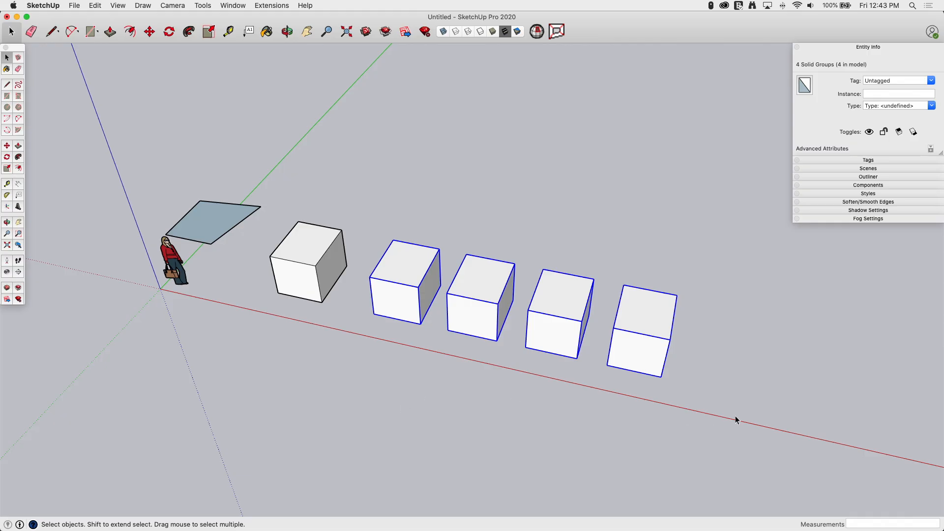
click(148, 31)
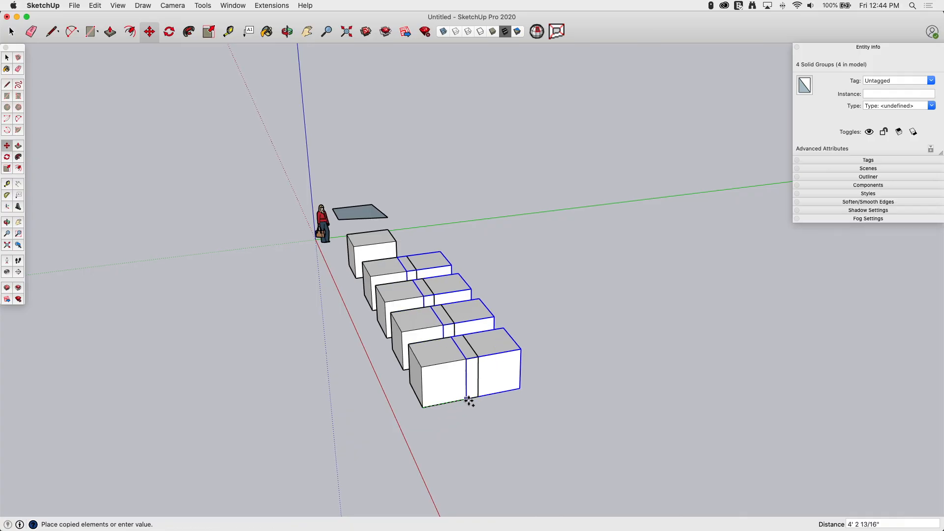
drag(470, 400, 765, 342)
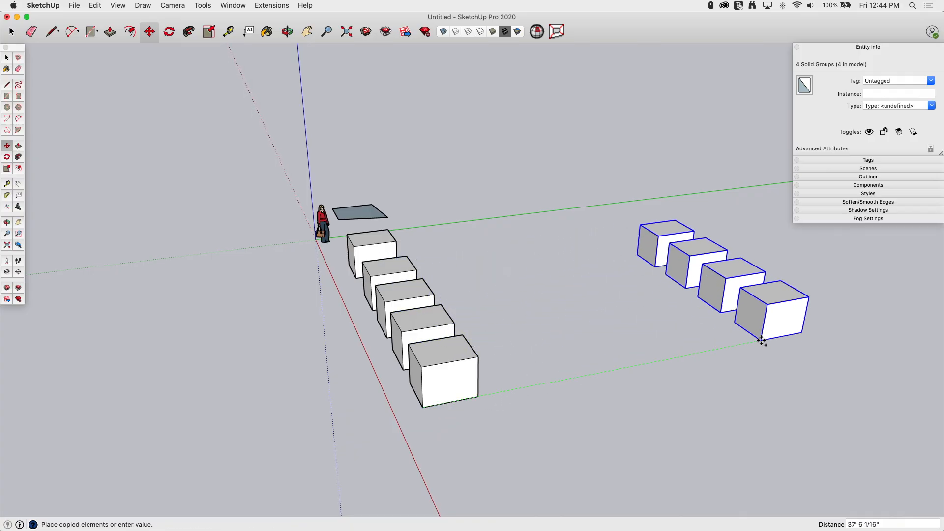
drag(763, 341, 788, 331)
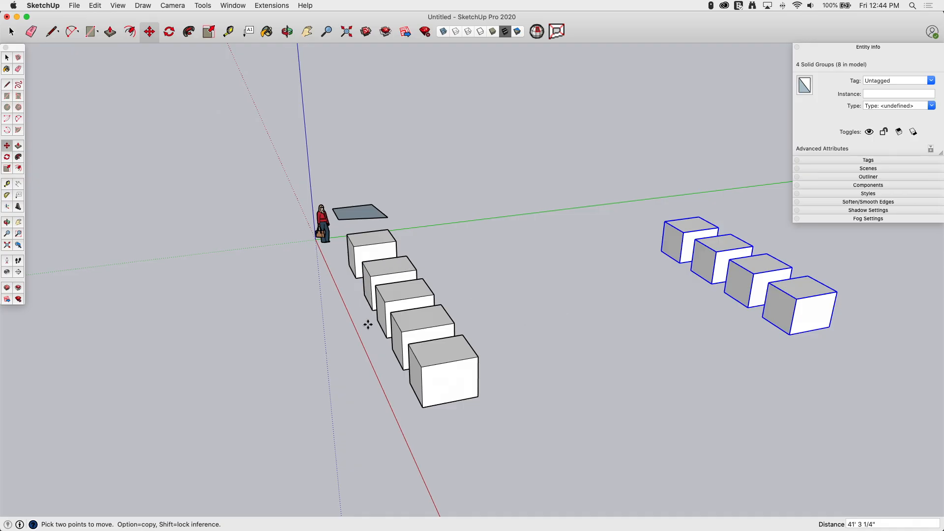
mouse_move(490, 355)
text(/)
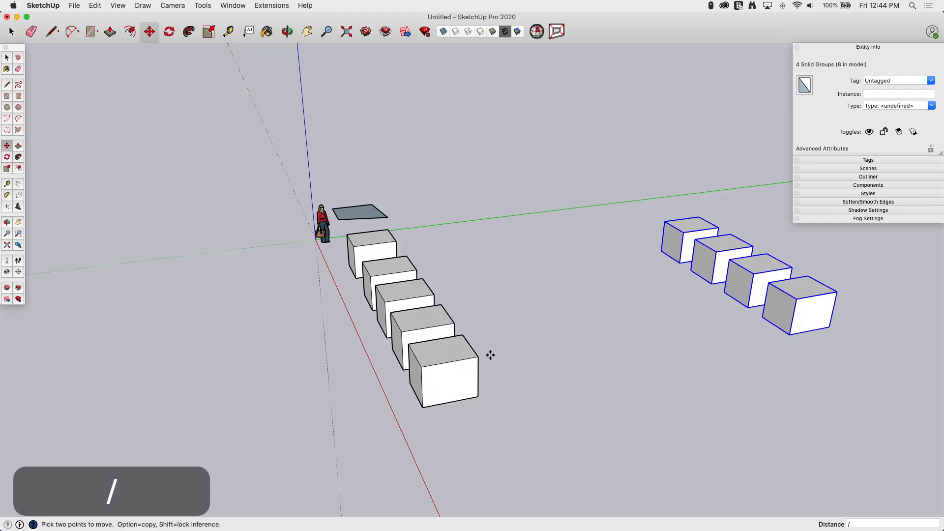
Divide the copy distance by /4 to fill the gap with evenly spaced cube rows
text(4)
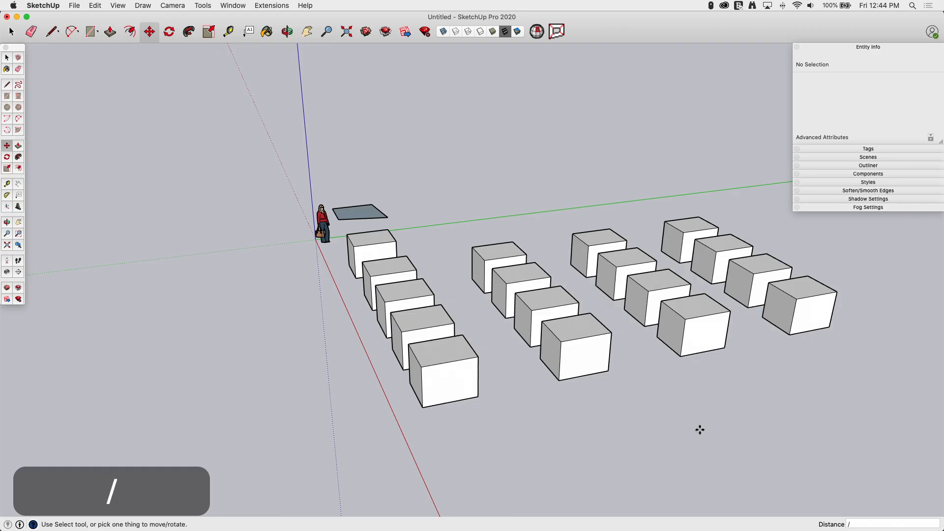
key(Return)
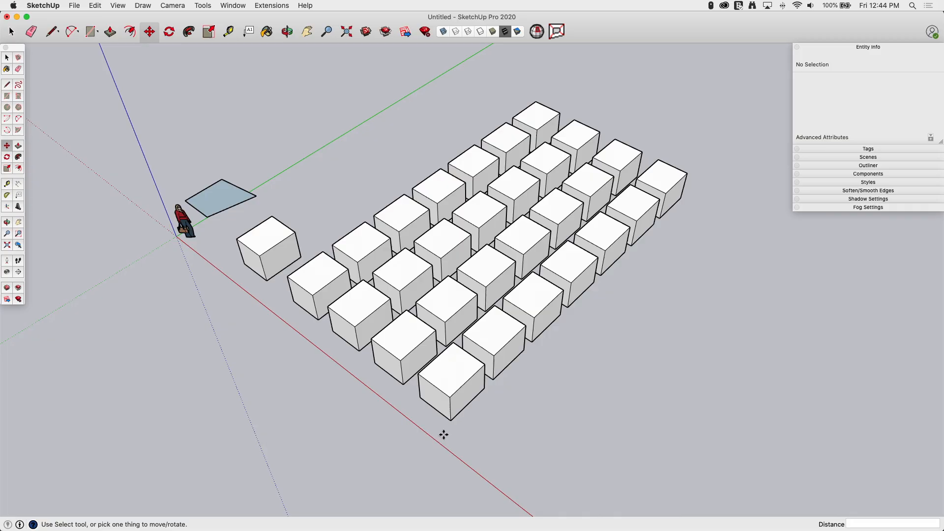
mouse_move(189, 327)
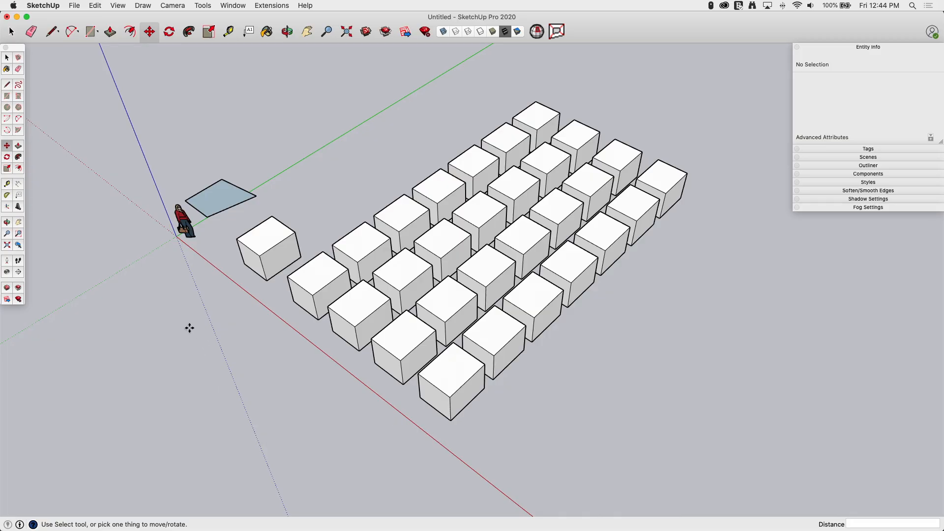